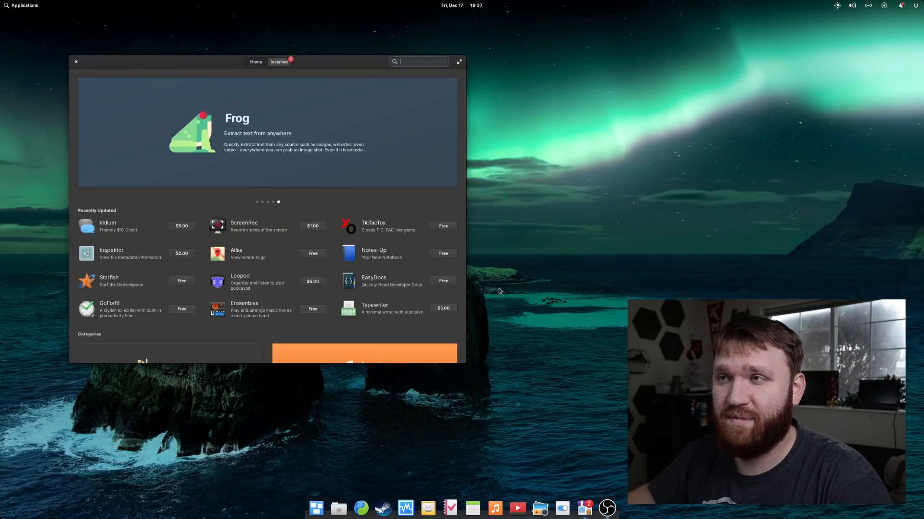
mouse_move(335, 65)
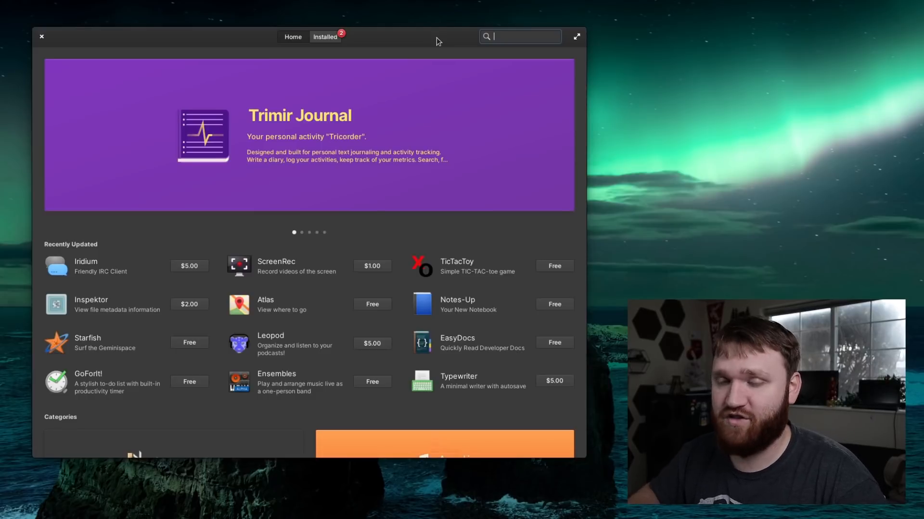
mouse_move(481, 65)
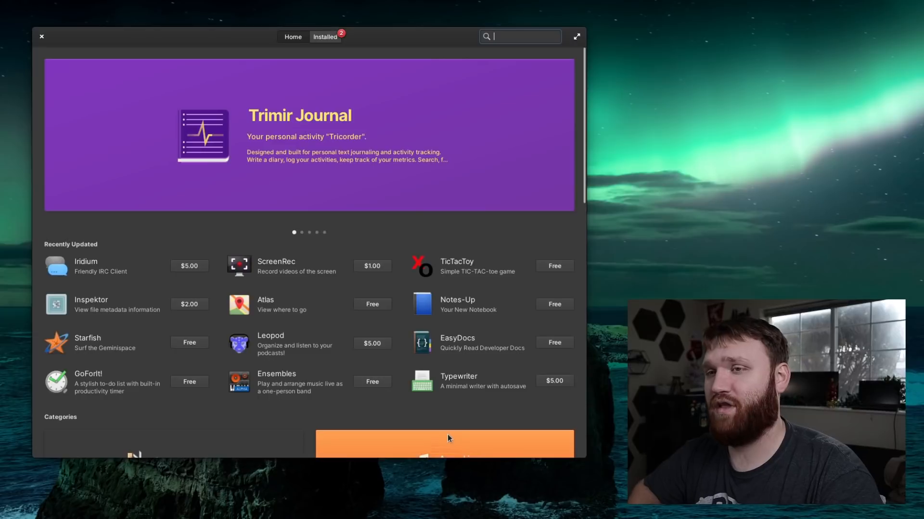
mouse_move(165, 253)
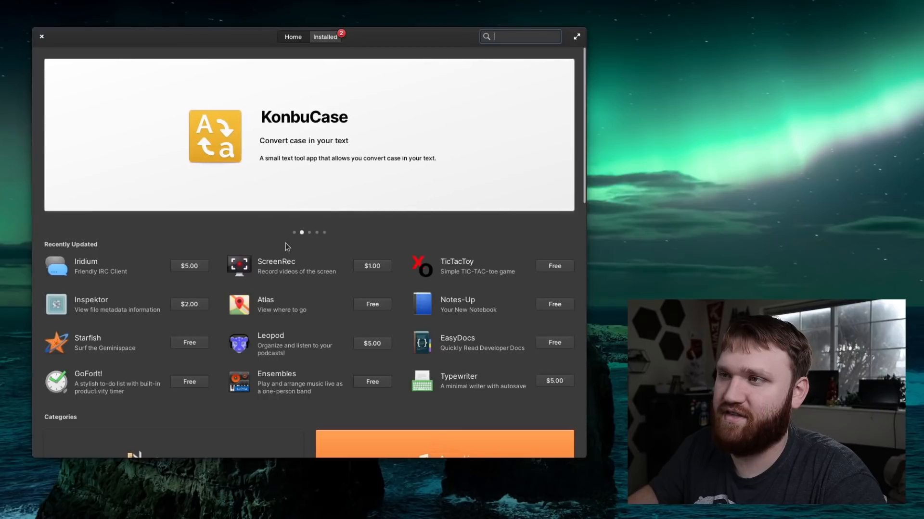
mouse_move(174, 387)
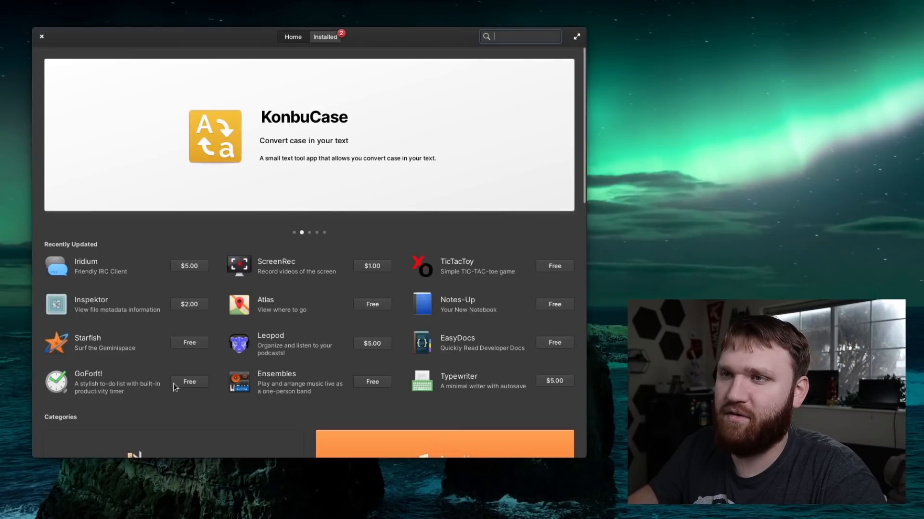
Step: Search AppCenter for 'libreoffice', then leave the empty results for the Home page
scroll("down", 3)
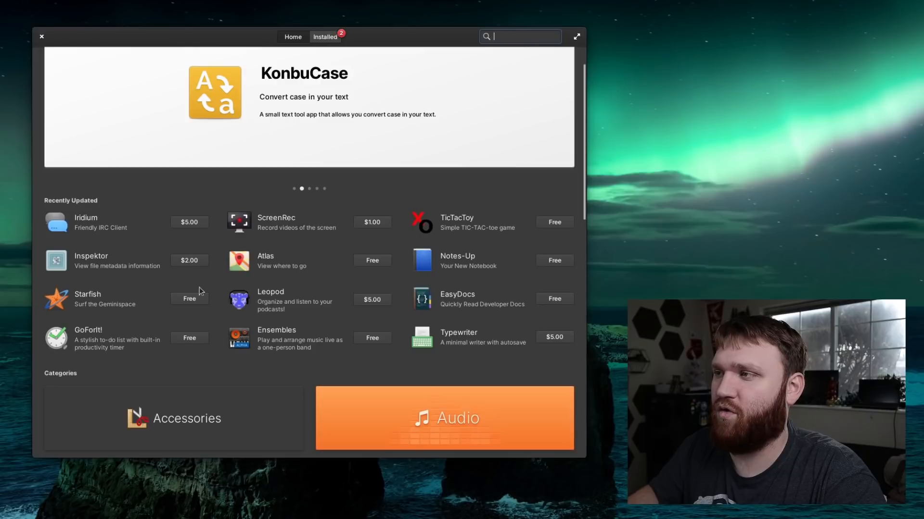
scroll("down", 3)
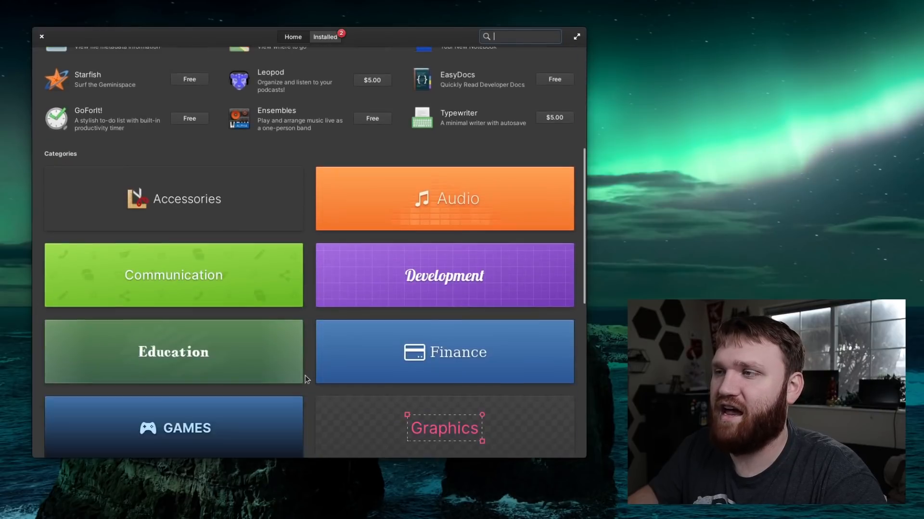
scroll("up", 3)
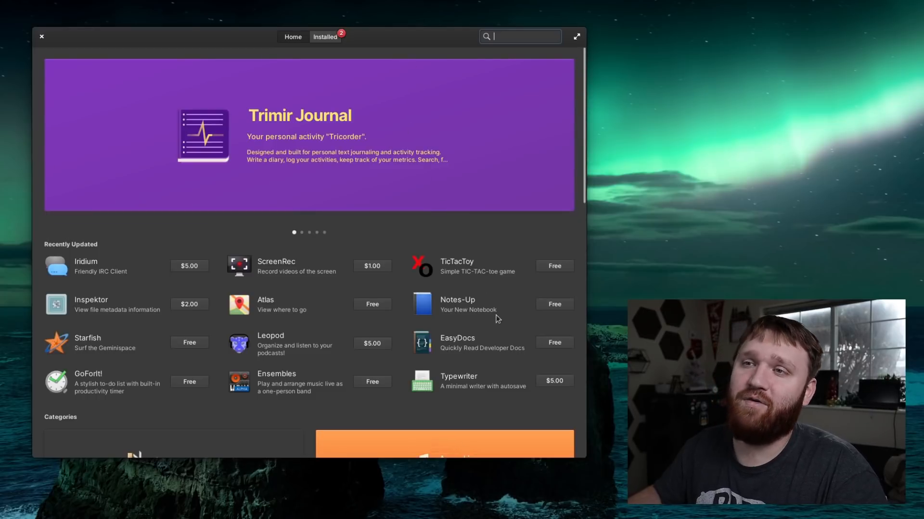
type("libreoffice")
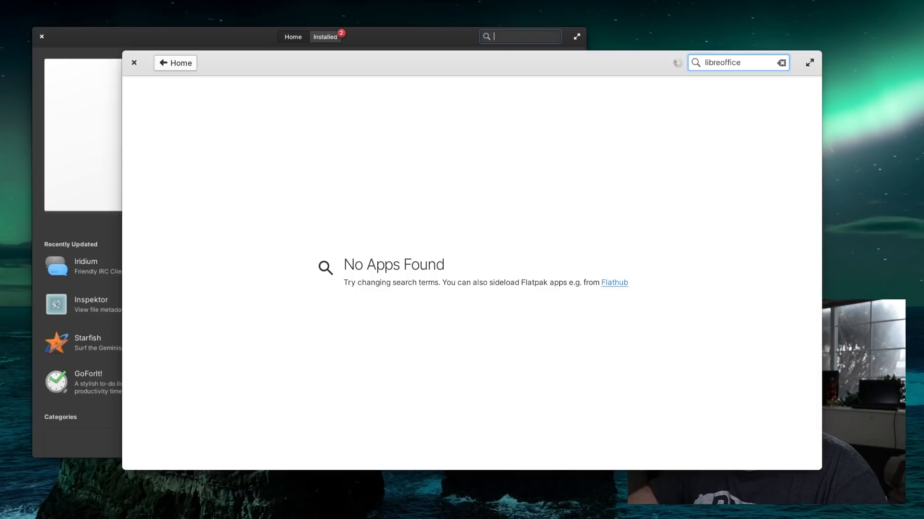
mouse_move(617, 486)
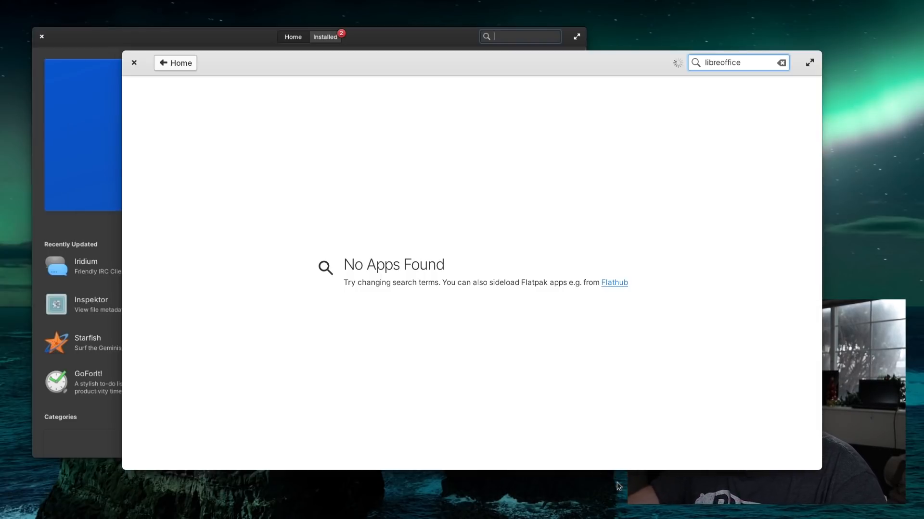
left_click(133, 63)
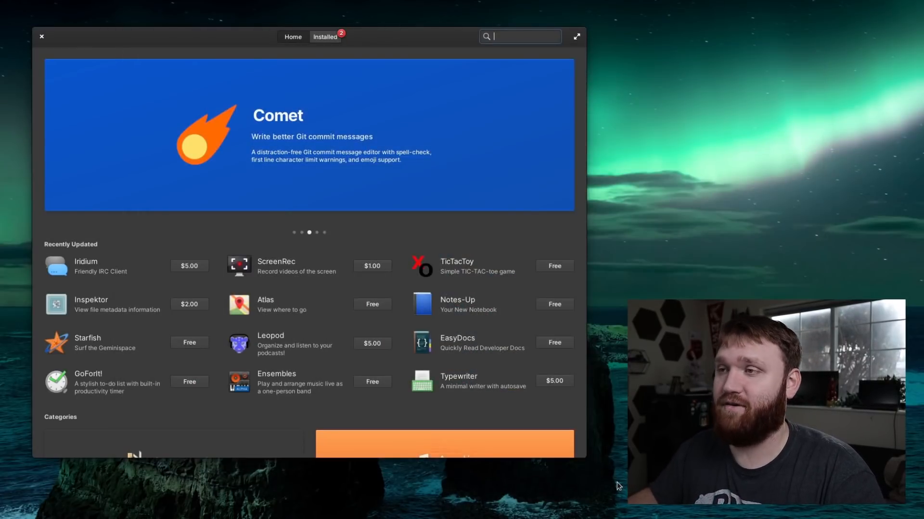
Step: Open the Privacy & Security category listing EasySSH, Maurborgne and non-curated apps
scroll("down", 3)
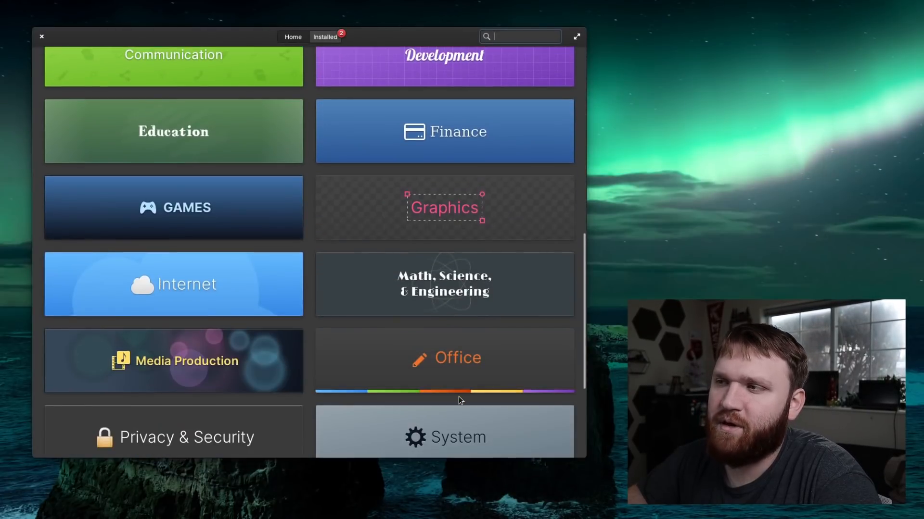
scroll("down", 3)
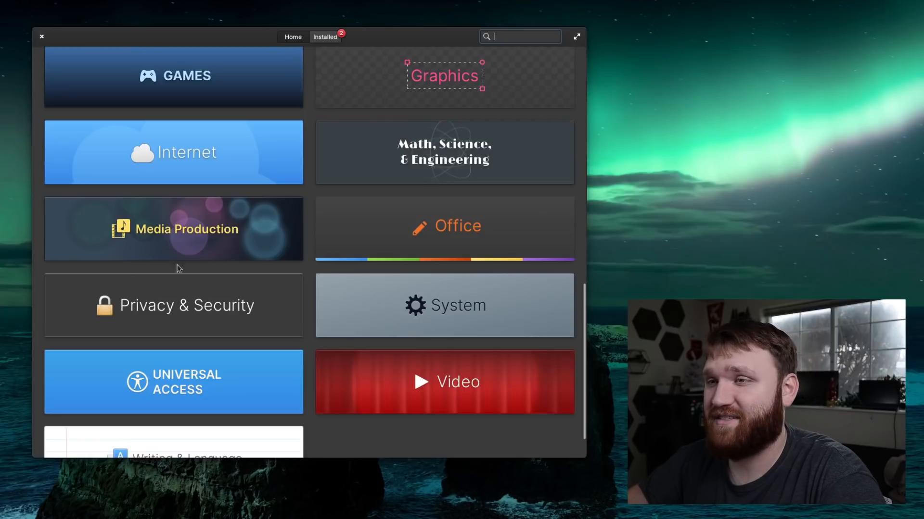
mouse_move(201, 302)
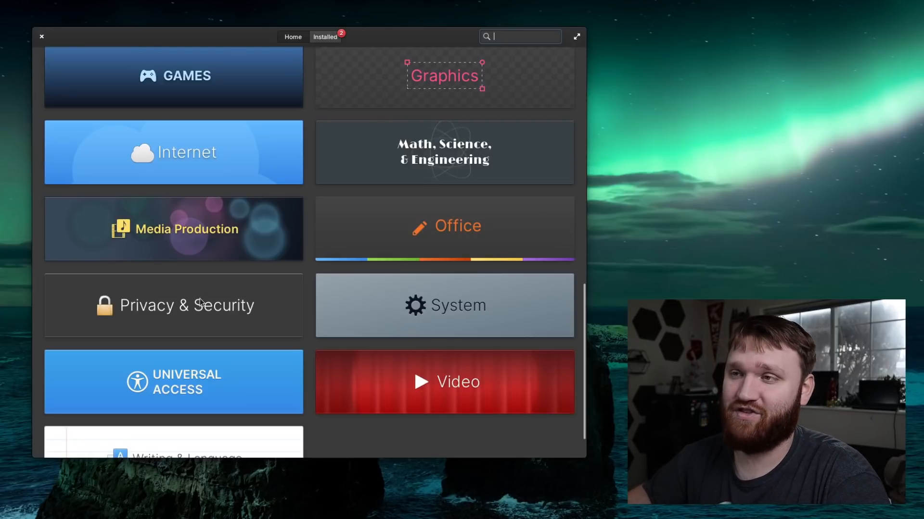
left_click(173, 305)
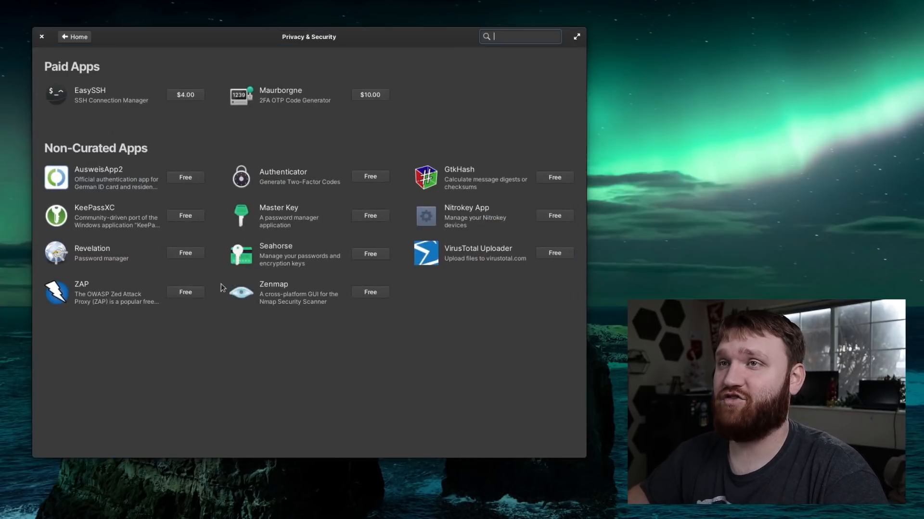
mouse_move(136, 81)
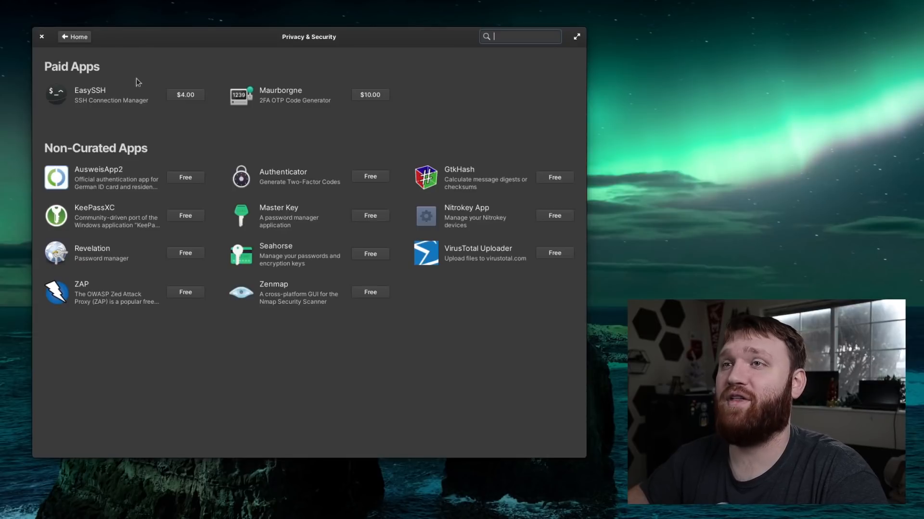
mouse_move(92, 127)
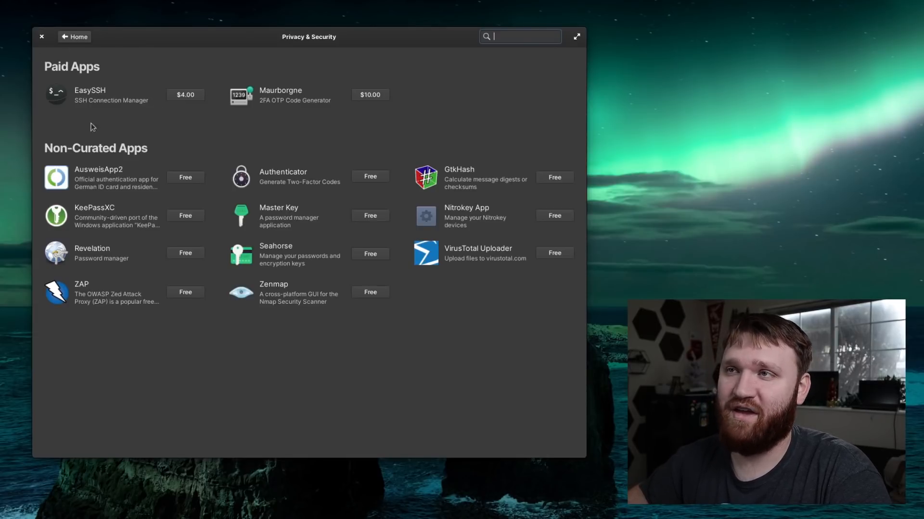
mouse_move(187, 112)
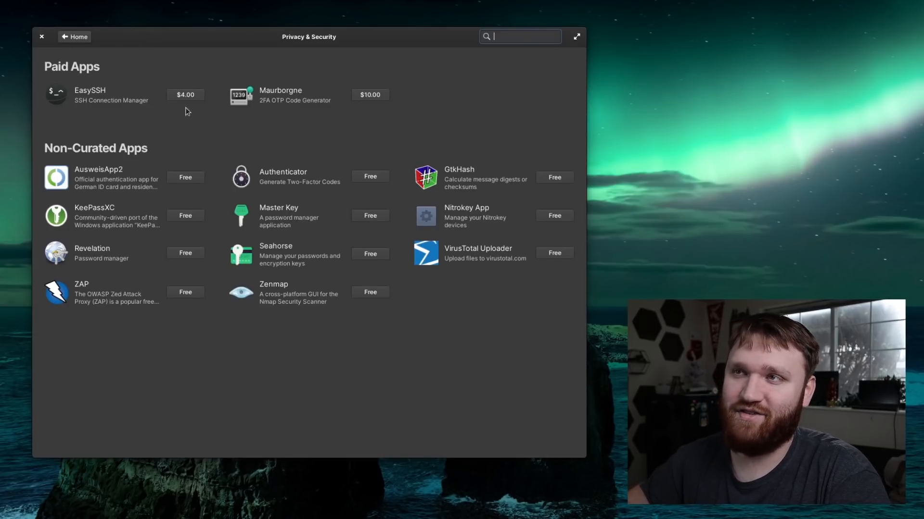
mouse_move(57, 160)
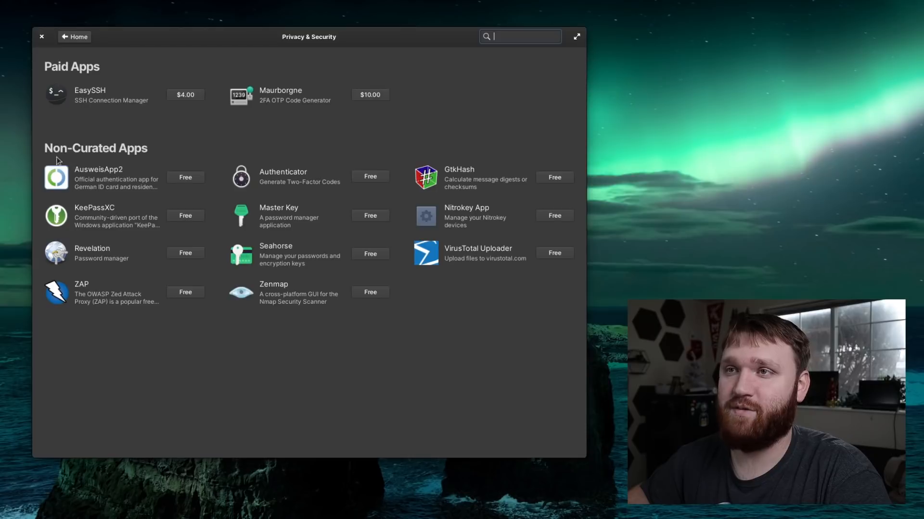
mouse_move(96, 183)
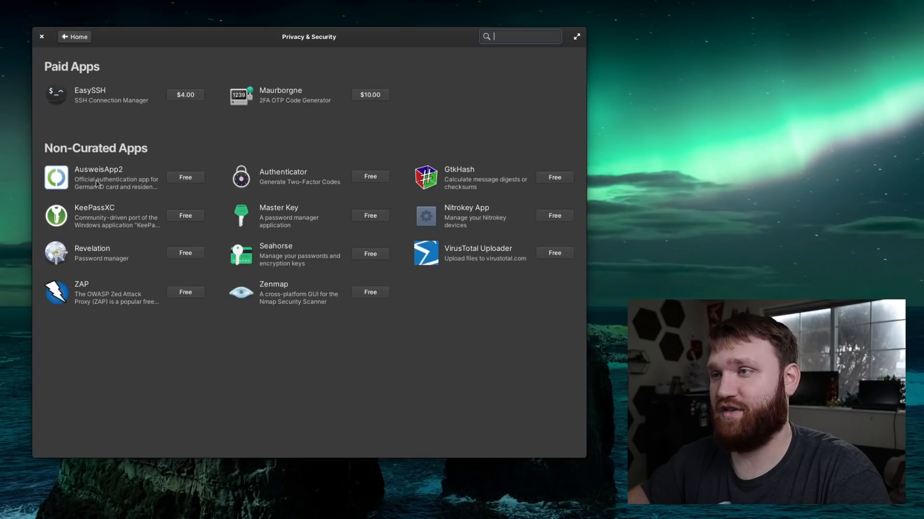
mouse_move(146, 275)
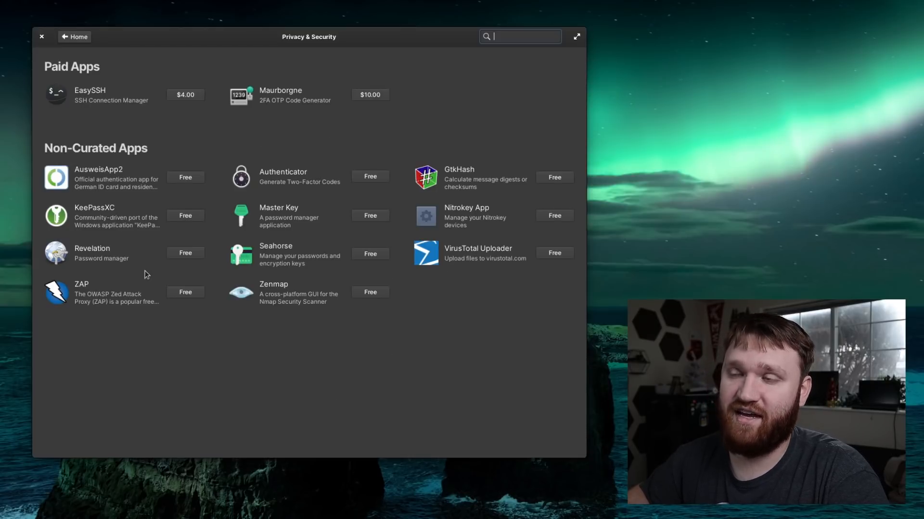
mouse_move(410, 294)
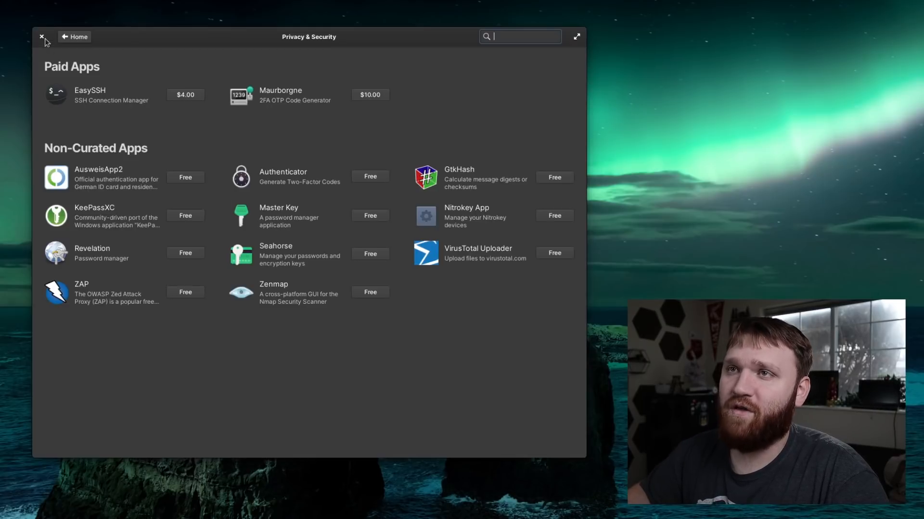
Step: Go from the store home page to the Audio category's app list
left_click(74, 36)
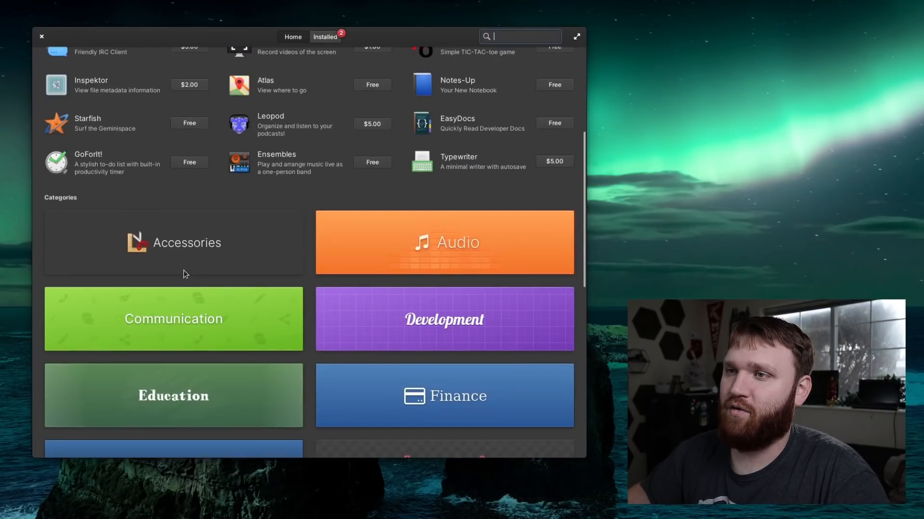
left_click(444, 242)
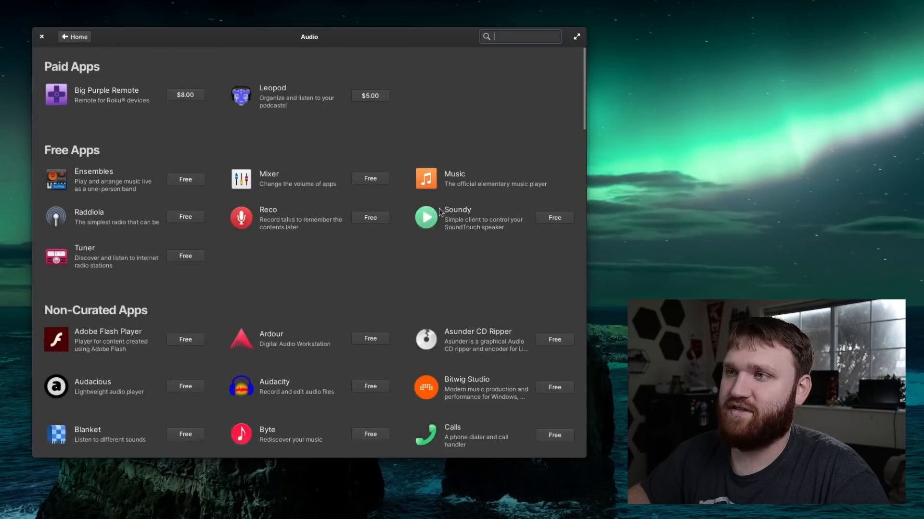
mouse_move(18, 145)
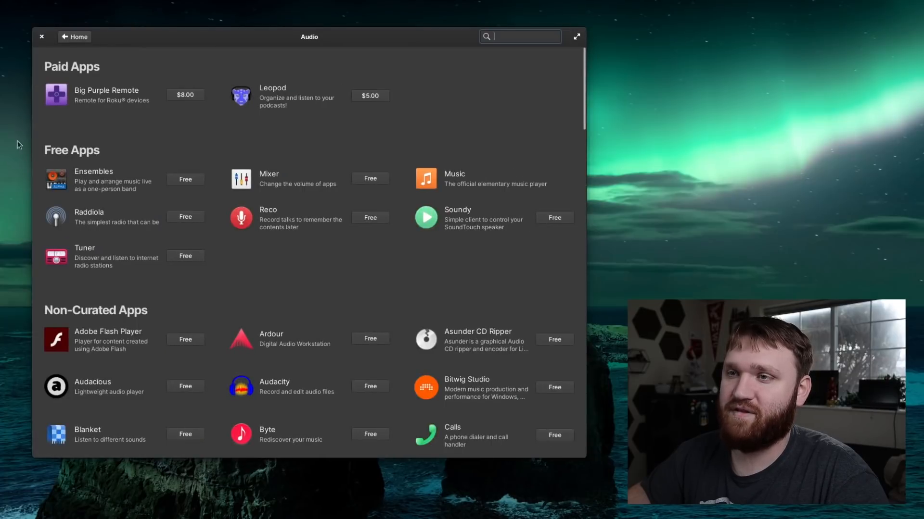
scroll("down", 3)
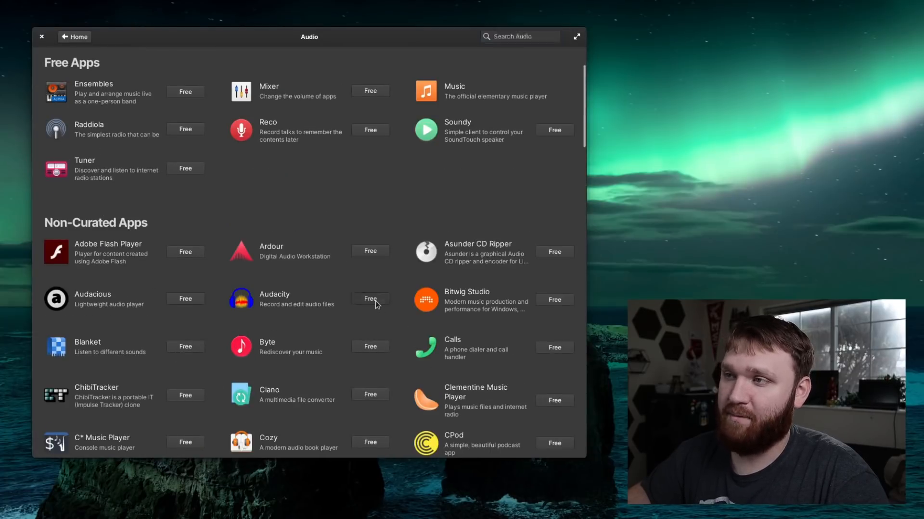
Step: Install Audacity anyway, with 'Show non-curated warnings' unchecked
left_click(370, 299)
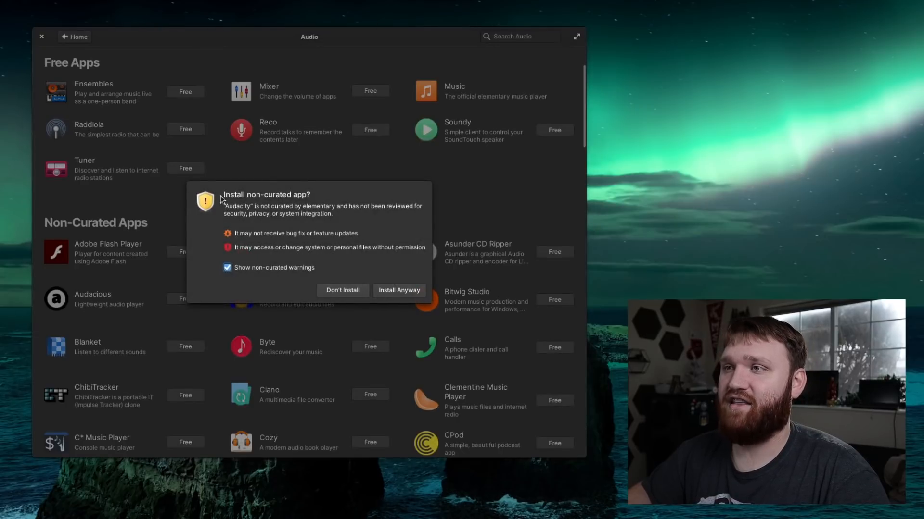
mouse_move(215, 242)
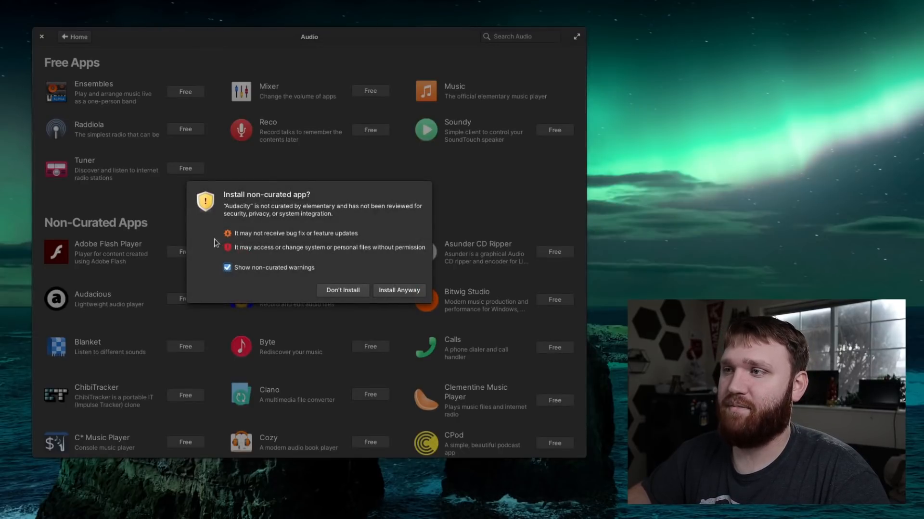
mouse_move(233, 212)
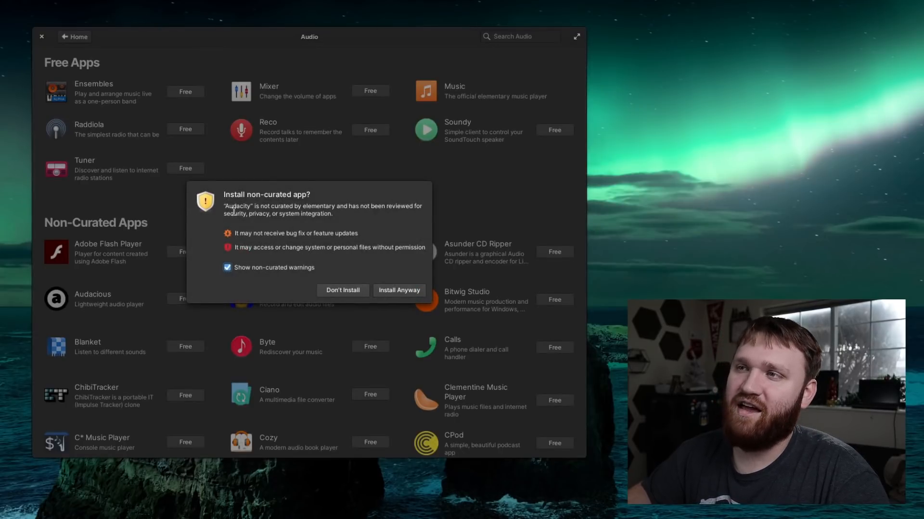
left_click(228, 267)
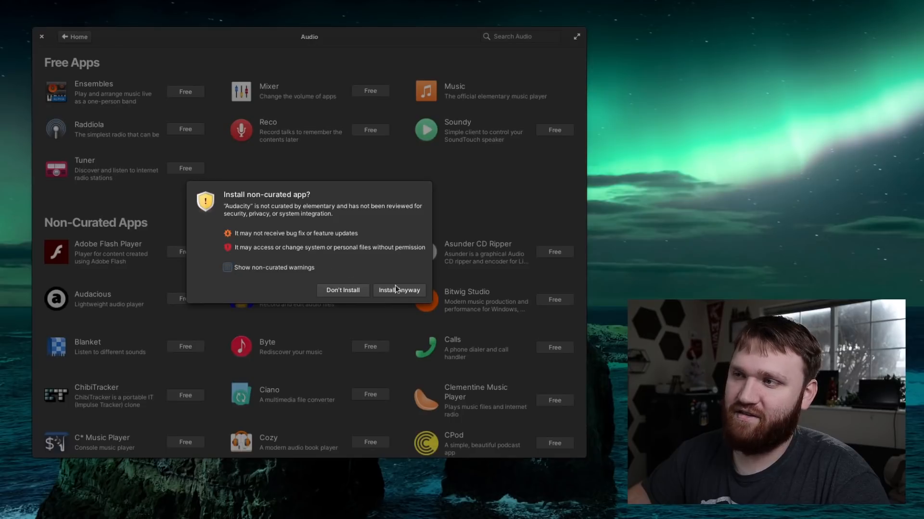
left_click(399, 290)
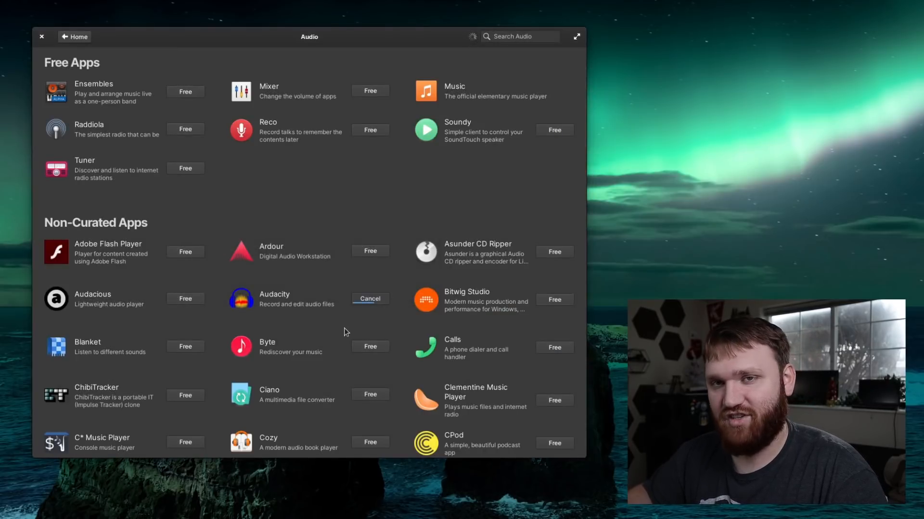
scroll("up", 3)
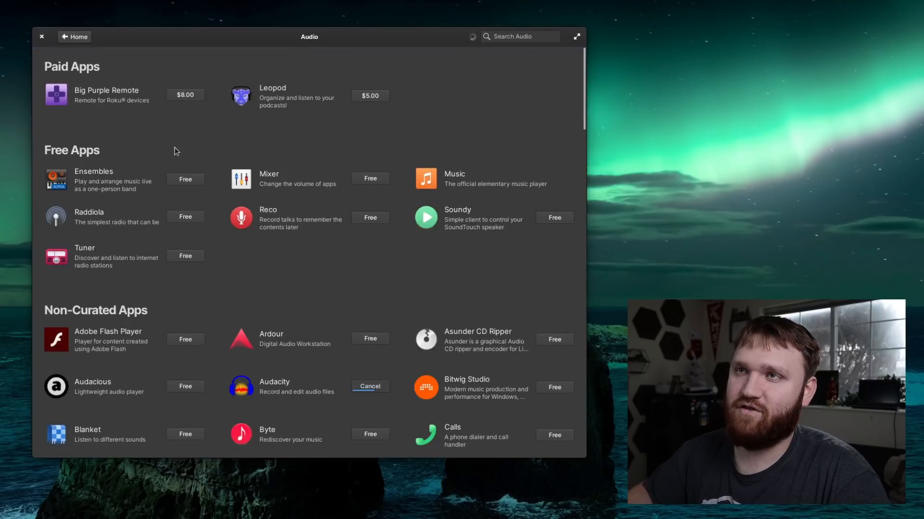
Step: Return home and open the Development category of apps
left_click(76, 36)
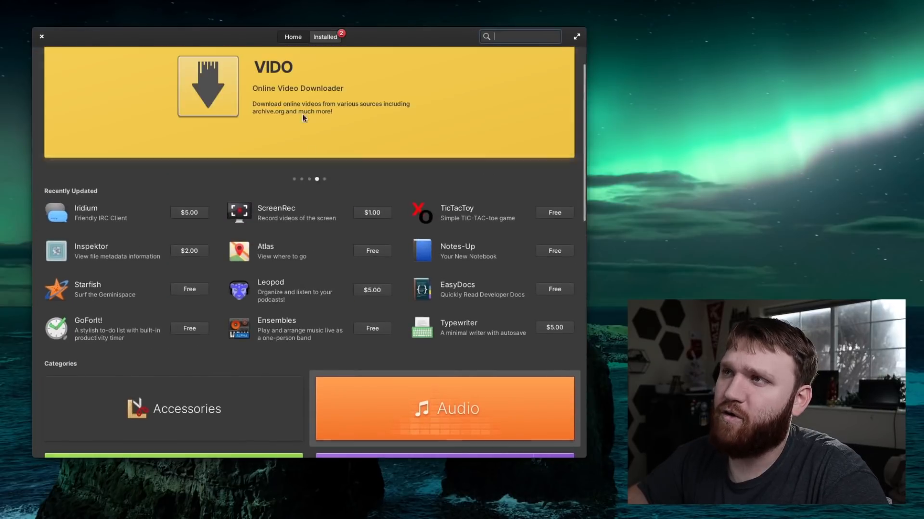
scroll("down", 3)
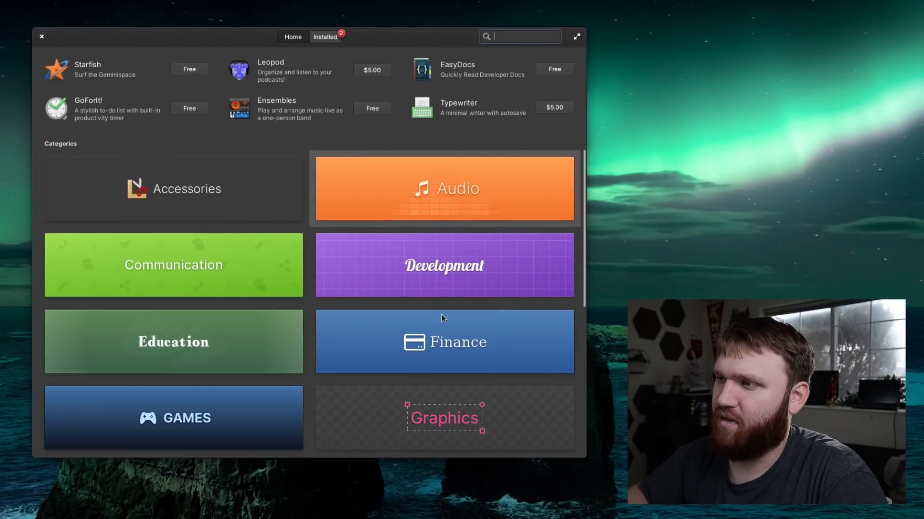
left_click(444, 264)
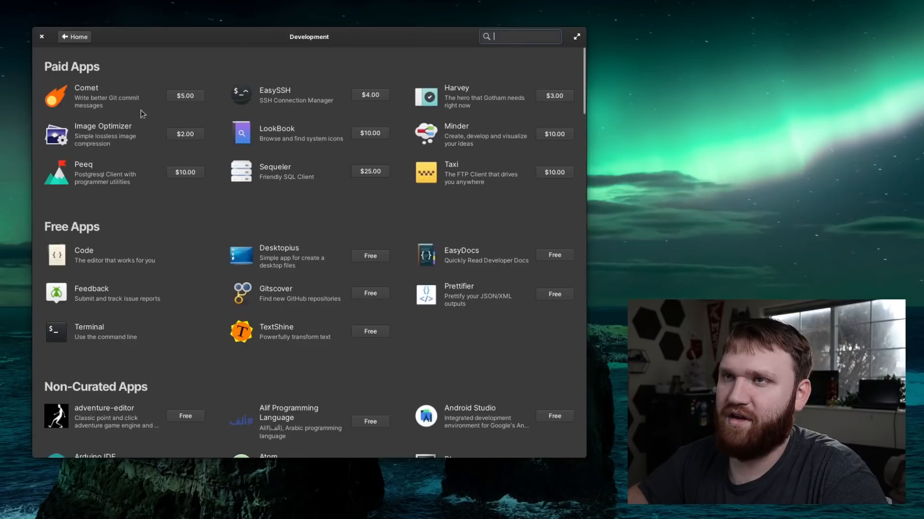
mouse_move(66, 254)
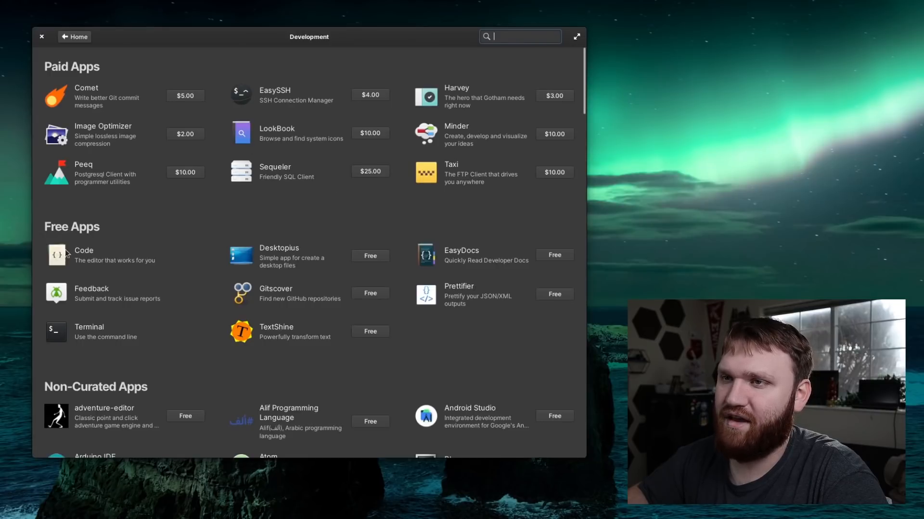
Step: Browse Code's details page, then go back to the Development app list
left_click(83, 250)
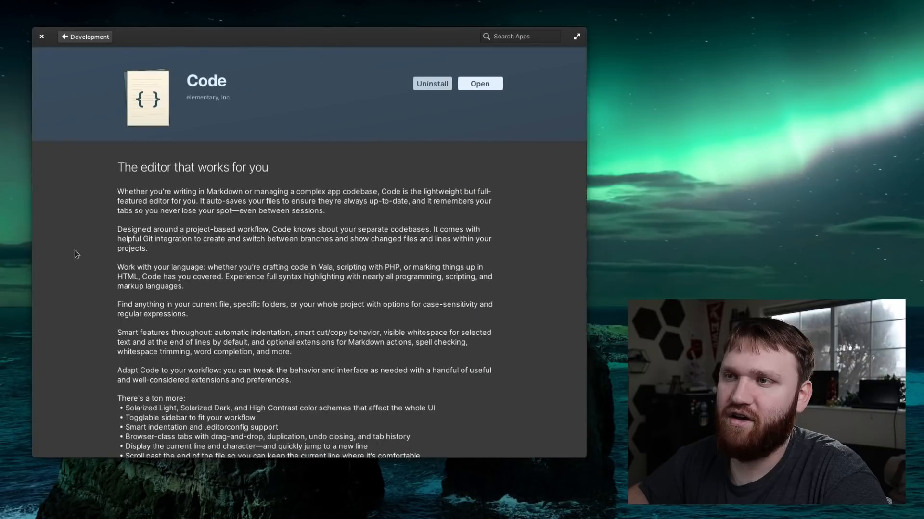
scroll("down", 3)
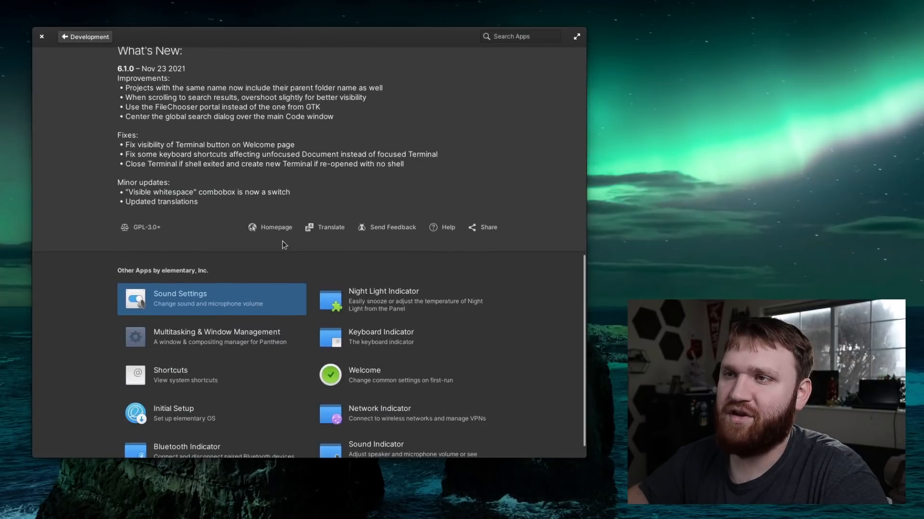
mouse_move(430, 234)
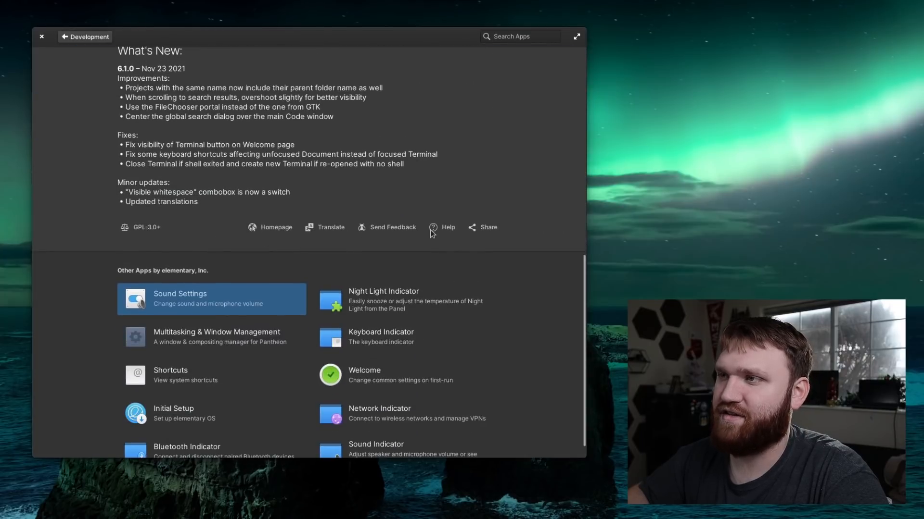
scroll("down", 3)
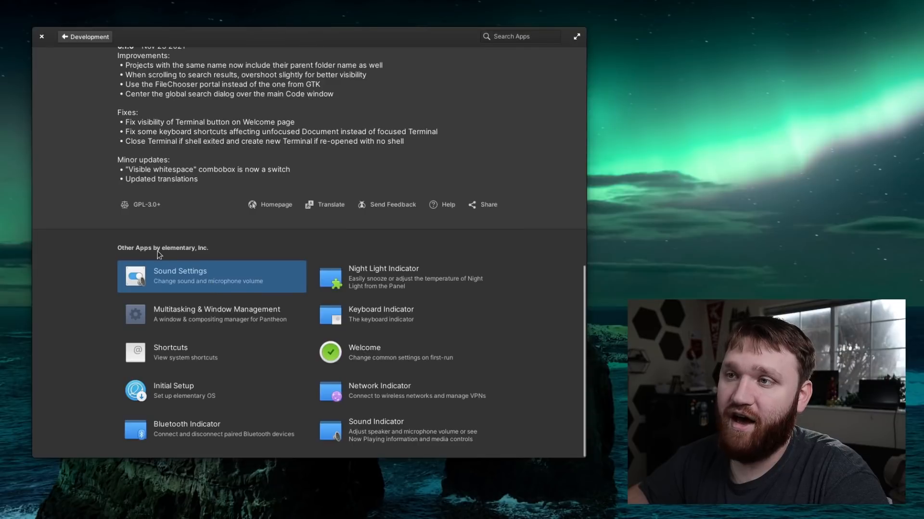
scroll("up", 3)
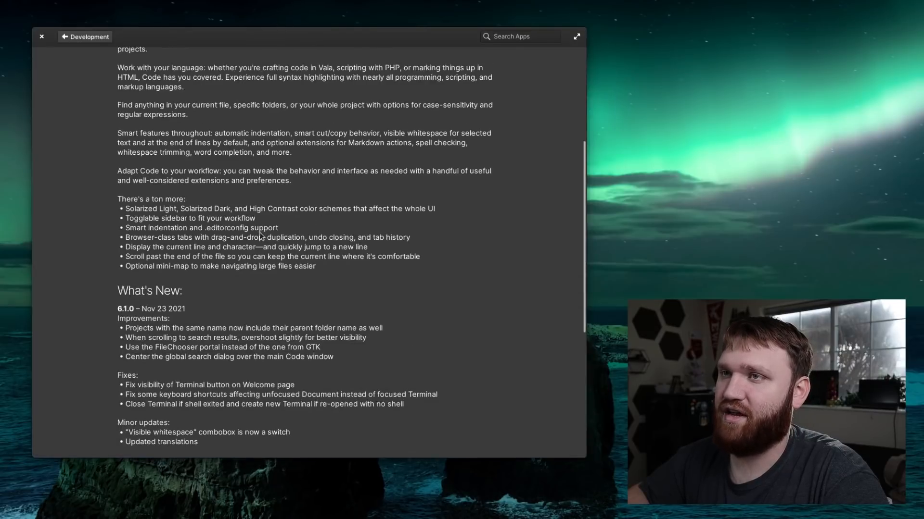
left_click(73, 37)
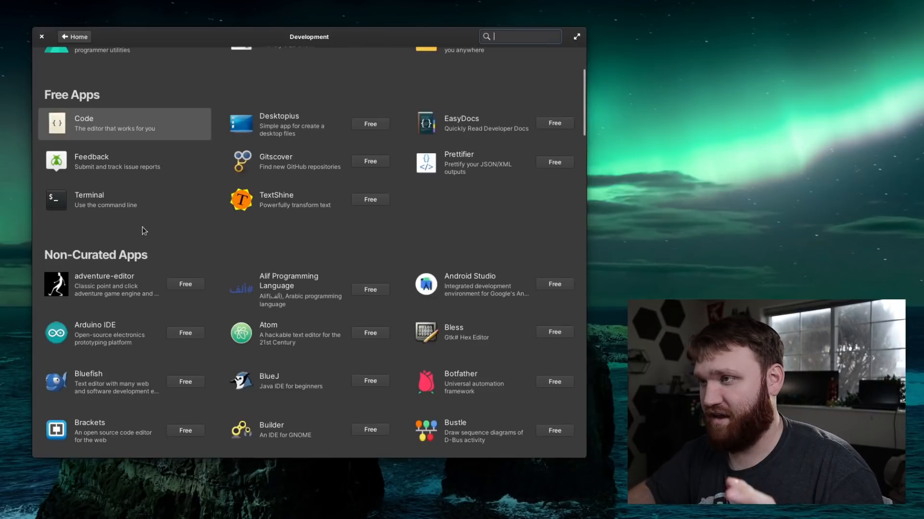
Step: Look over Atom's non-curated details page, then return to AppCenter's category home page
left_click(268, 333)
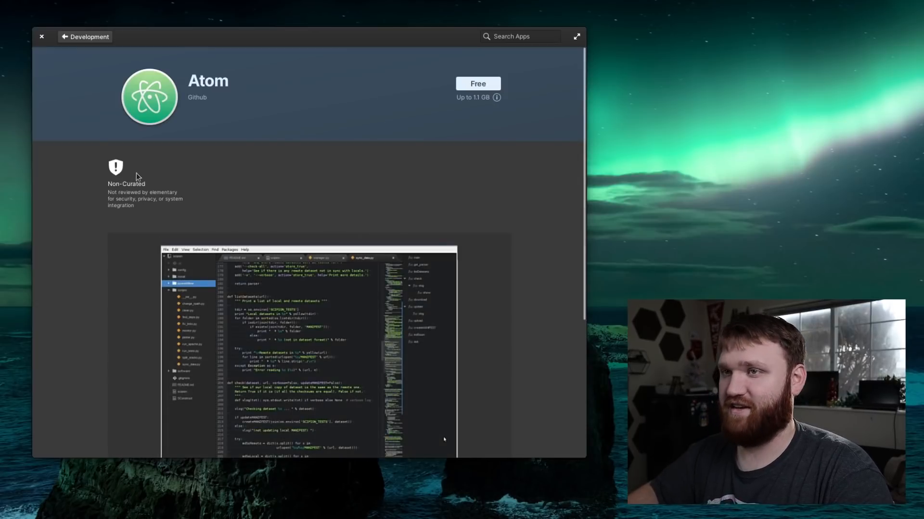
scroll("down", 3)
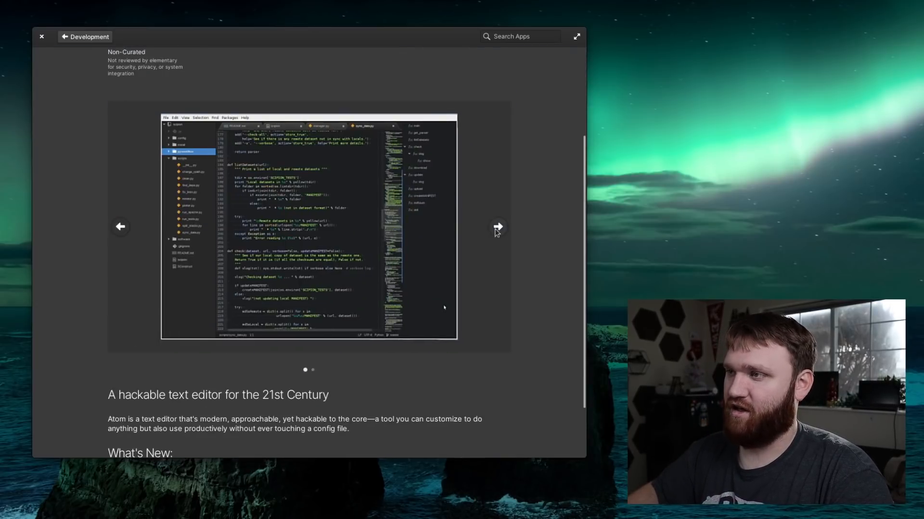
scroll("down", 3)
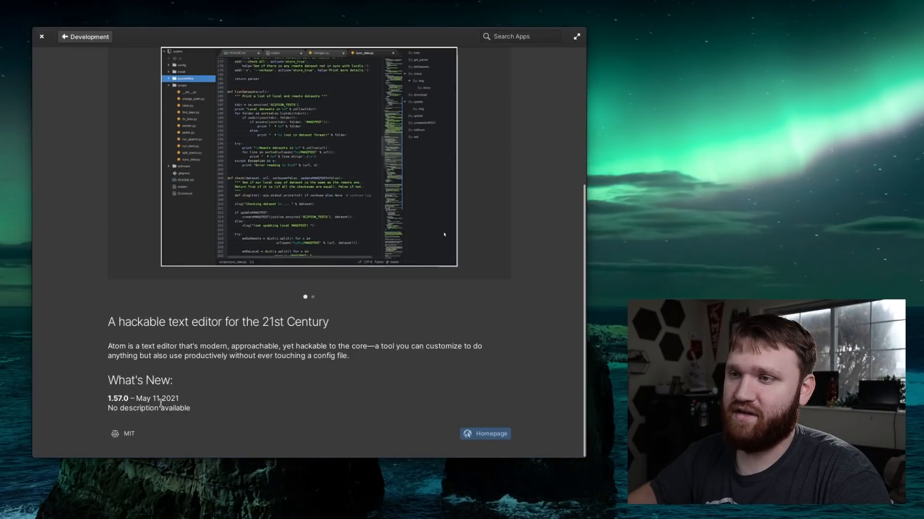
mouse_move(84, 353)
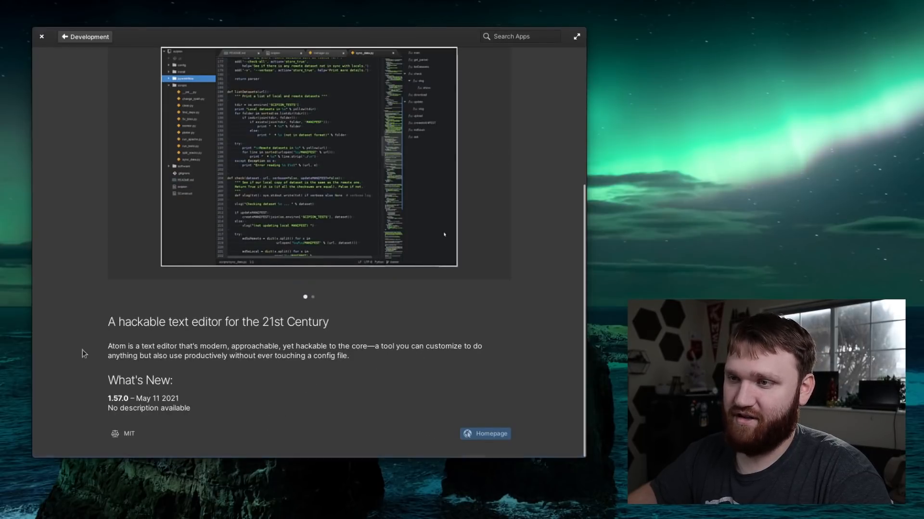
left_click(84, 36)
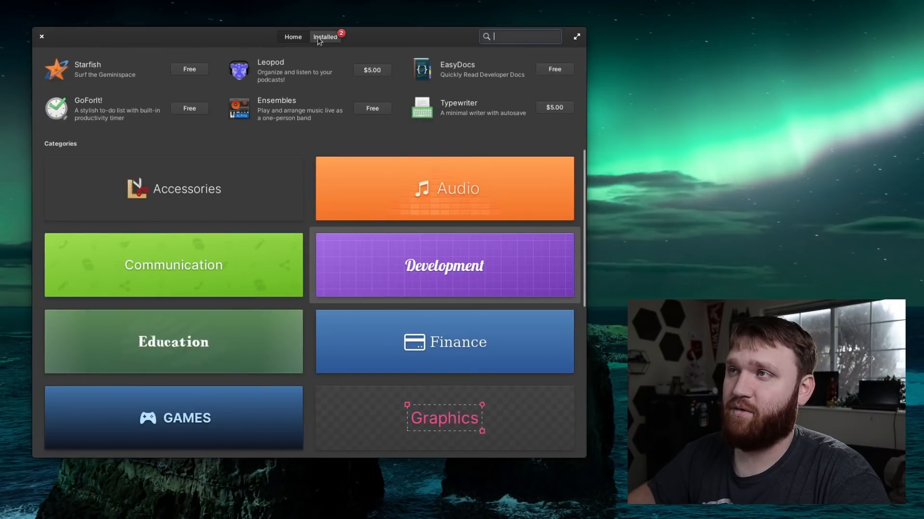
left_click(323, 36)
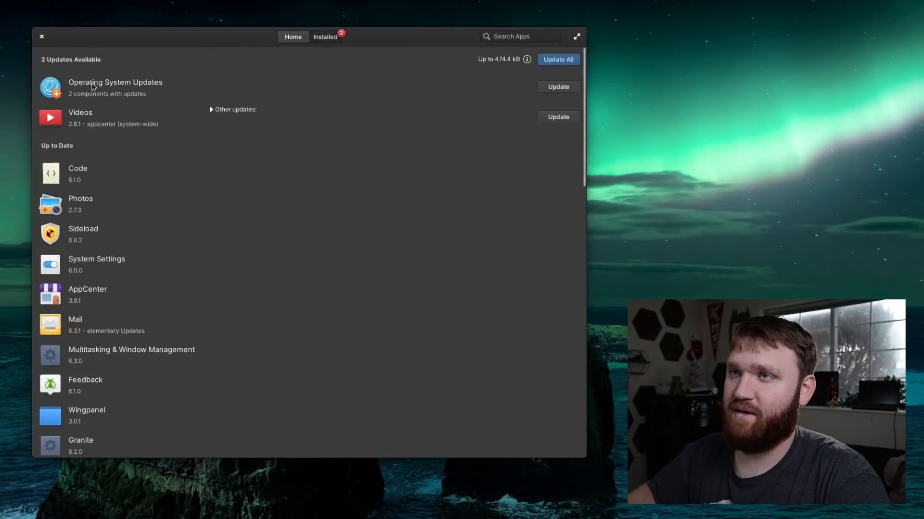
mouse_move(110, 131)
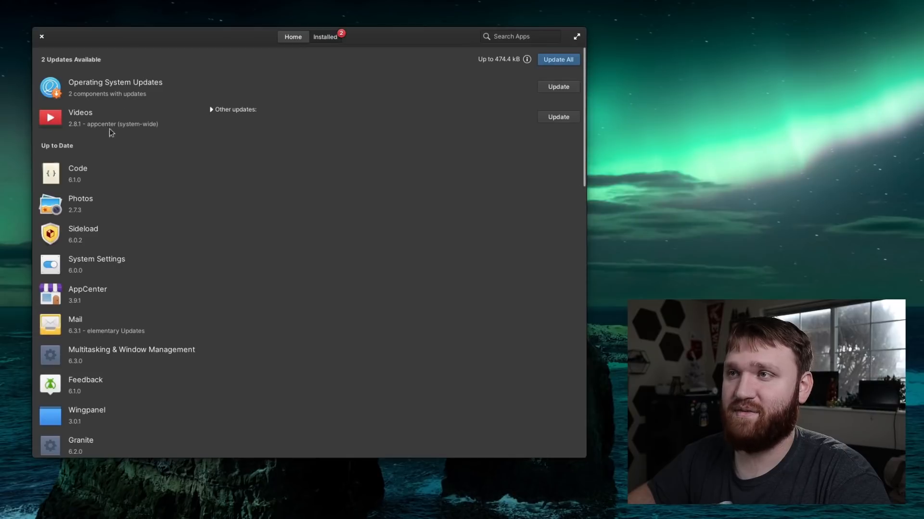
left_click(293, 36)
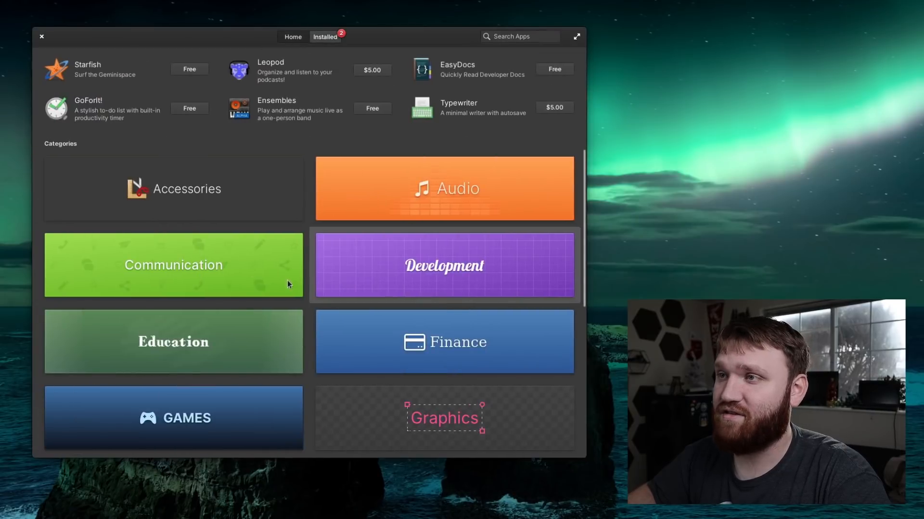
scroll("down", 3)
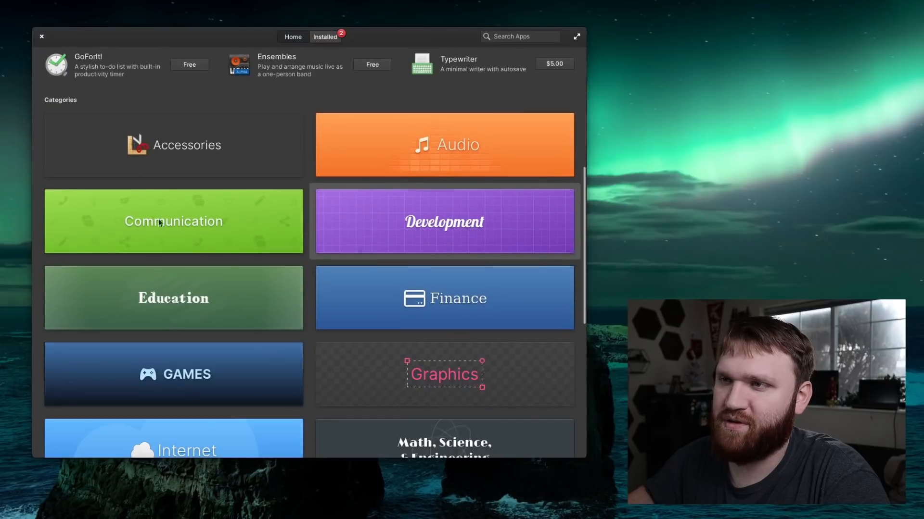
scroll("down", 3)
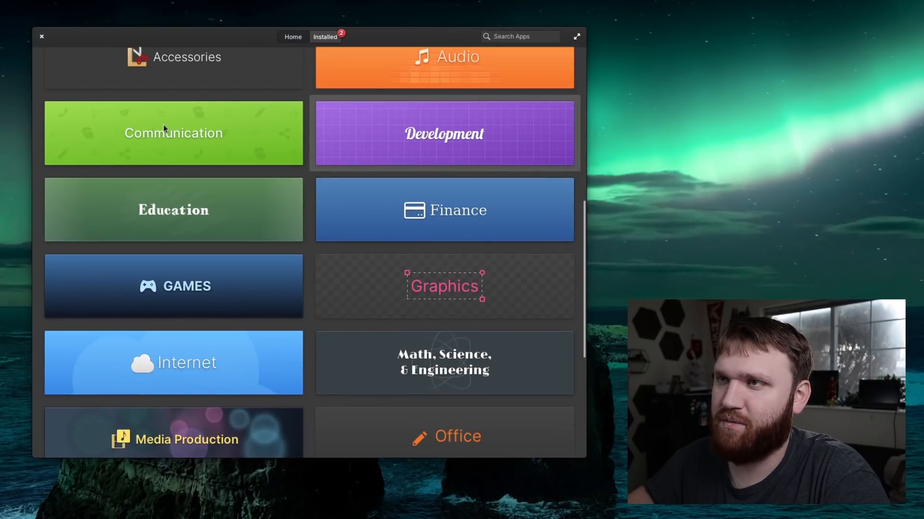
Step: Open the Communication category and install Discord
left_click(173, 133)
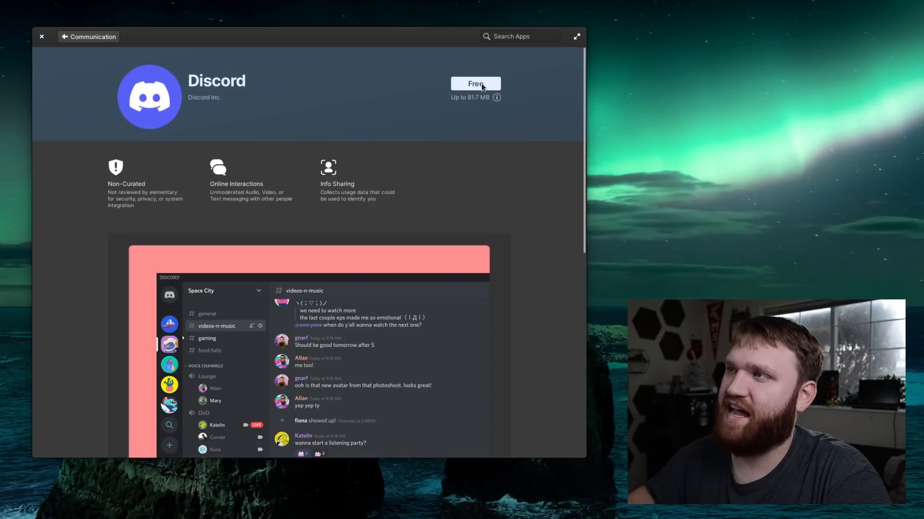
left_click(475, 84)
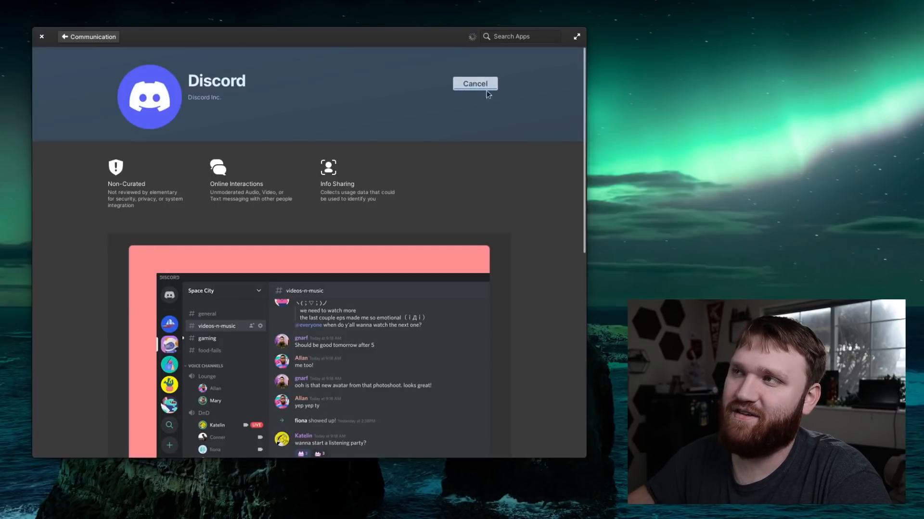
left_click(475, 83)
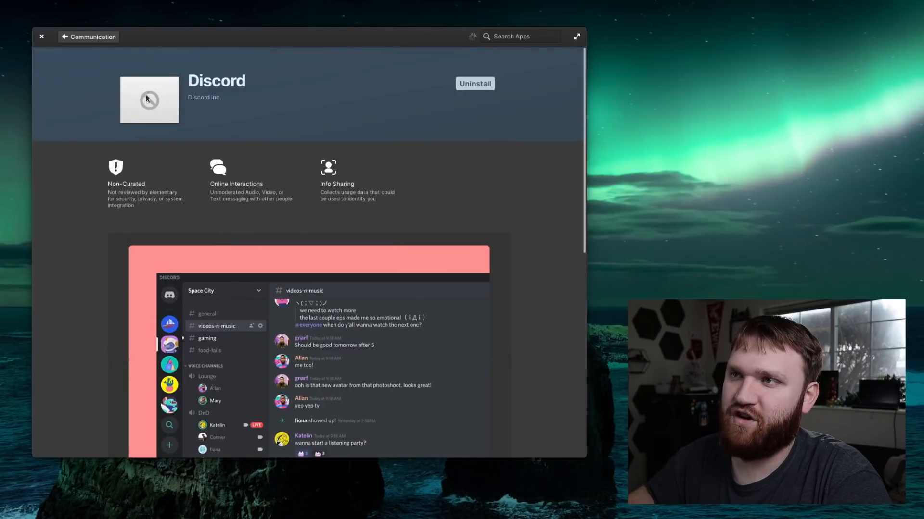
Step: Scroll Discord's page, then go back to the Communication app list
scroll("down", 3)
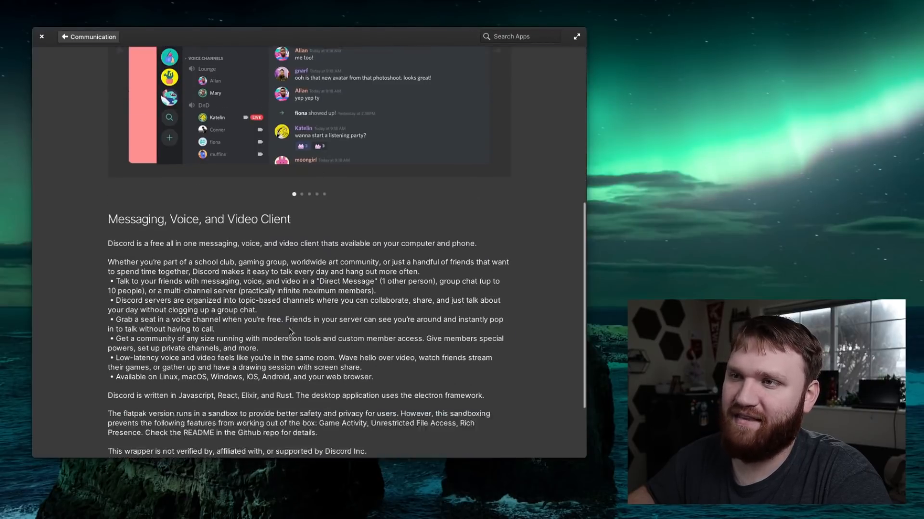
scroll("up", 3)
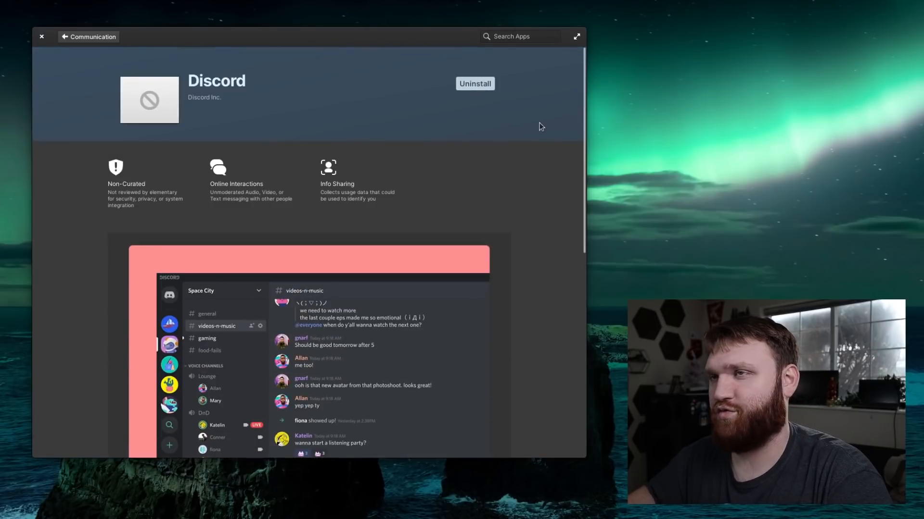
left_click(87, 36)
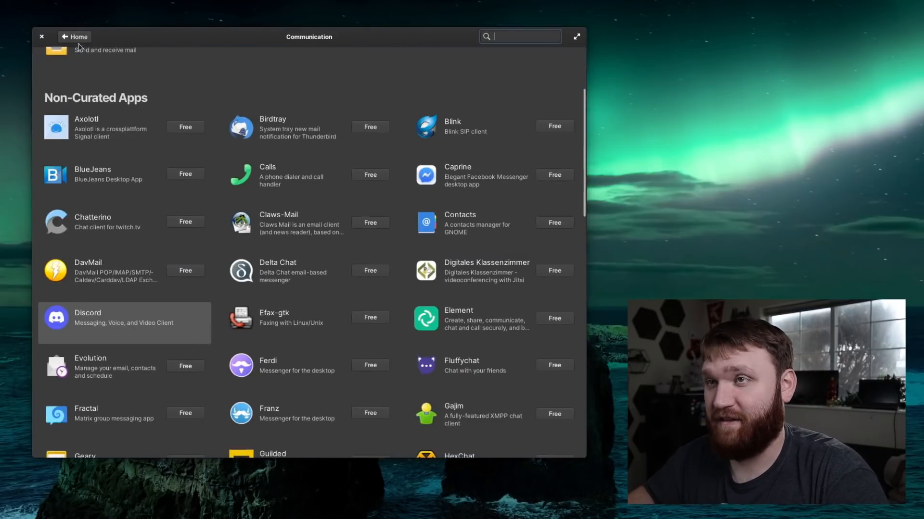
scroll("up", 3)
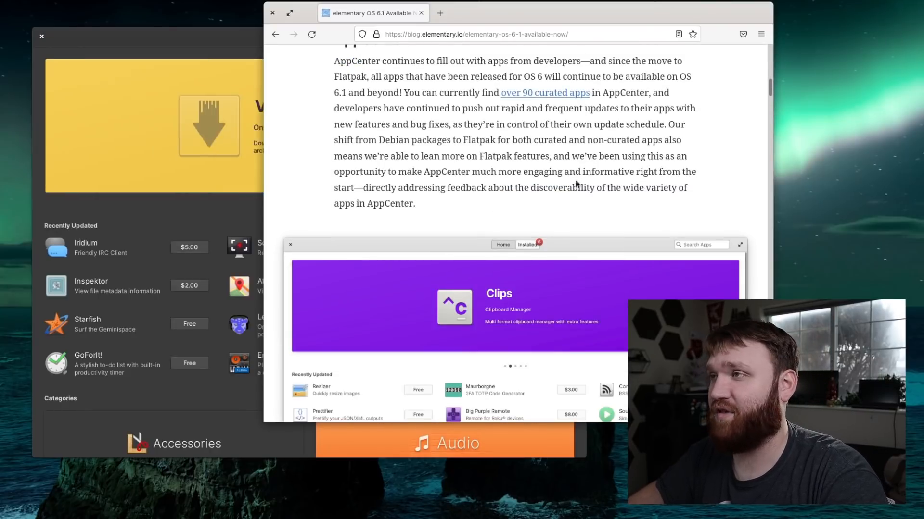
mouse_move(584, 207)
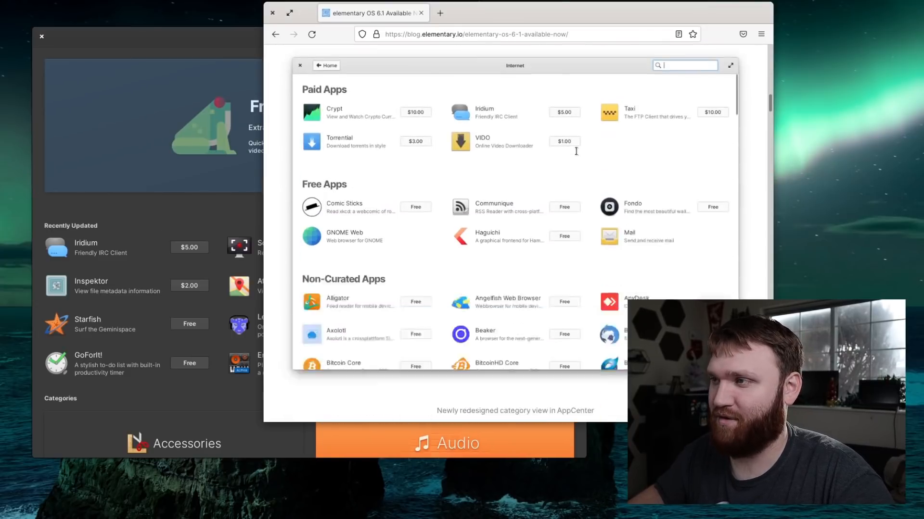
Step: Scroll the elementary OS 6.1 blog post down to the AppCenter category view screenshot
scroll("down", 3)
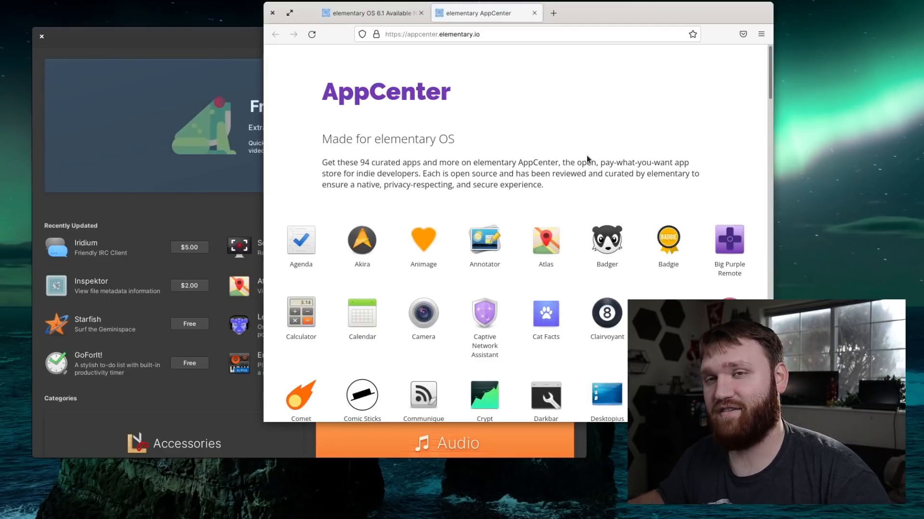
mouse_move(635, 160)
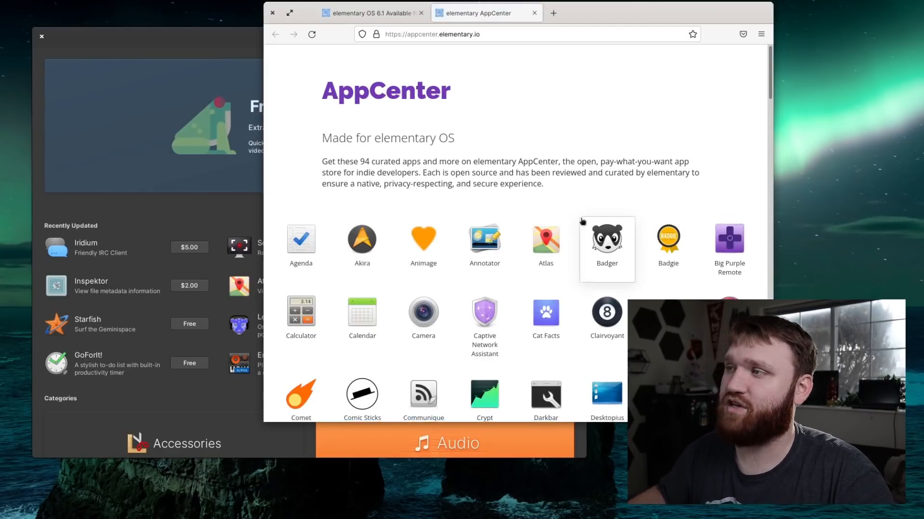
Step: Scroll the AppCenter website grid, dismiss the screenshot options, and open the Screenshot app page
scroll("down", 3)
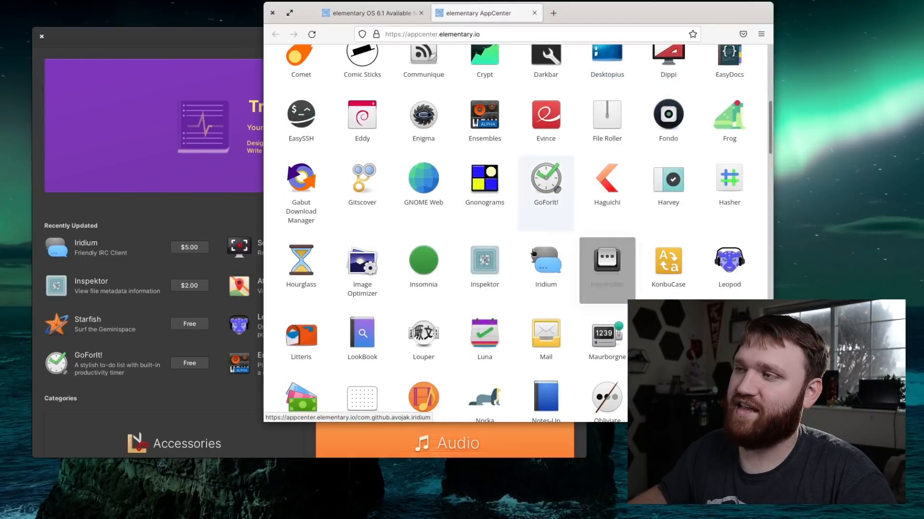
scroll("down", 3)
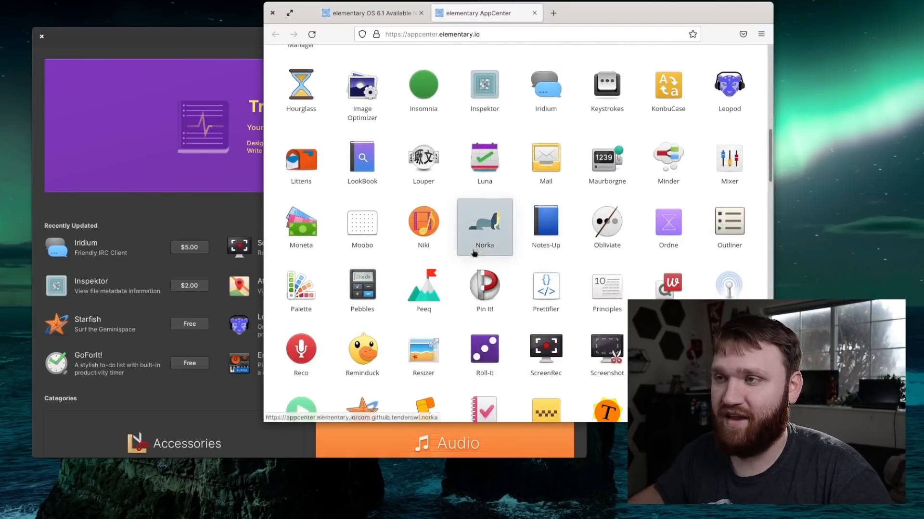
scroll("down", 3)
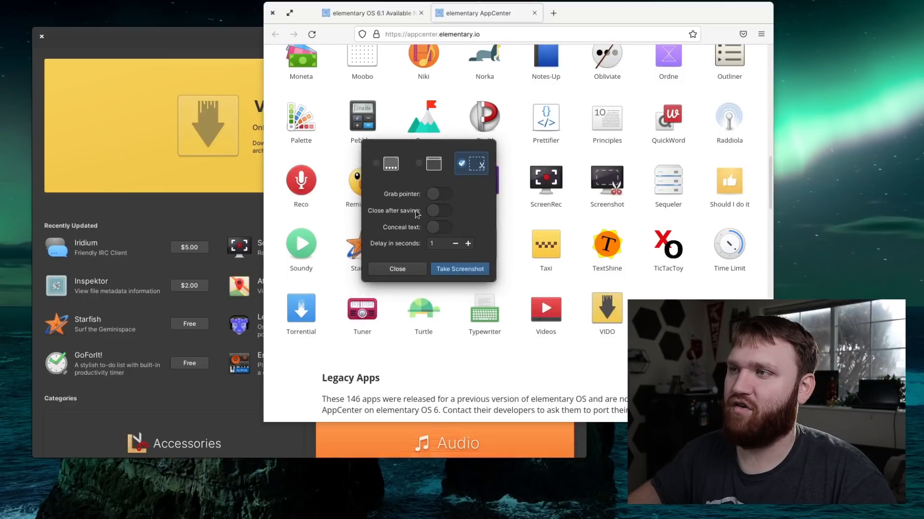
left_click(385, 163)
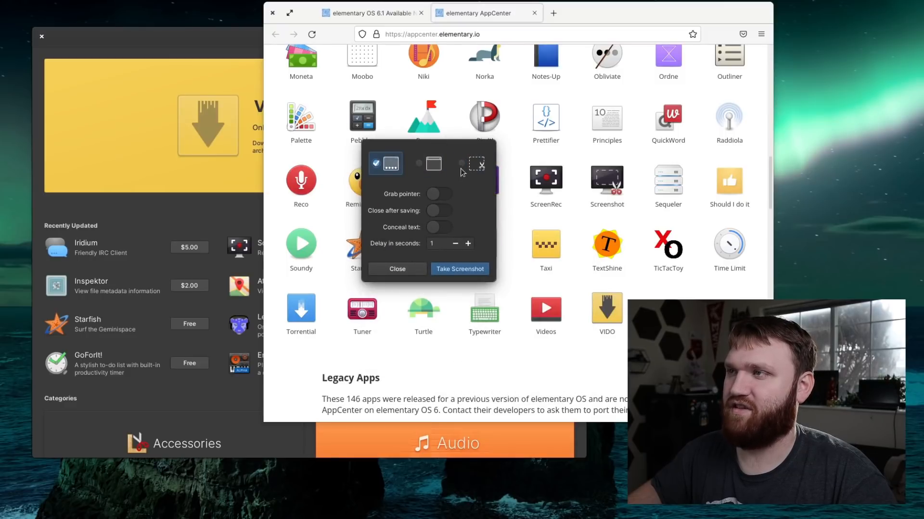
left_click(396, 269)
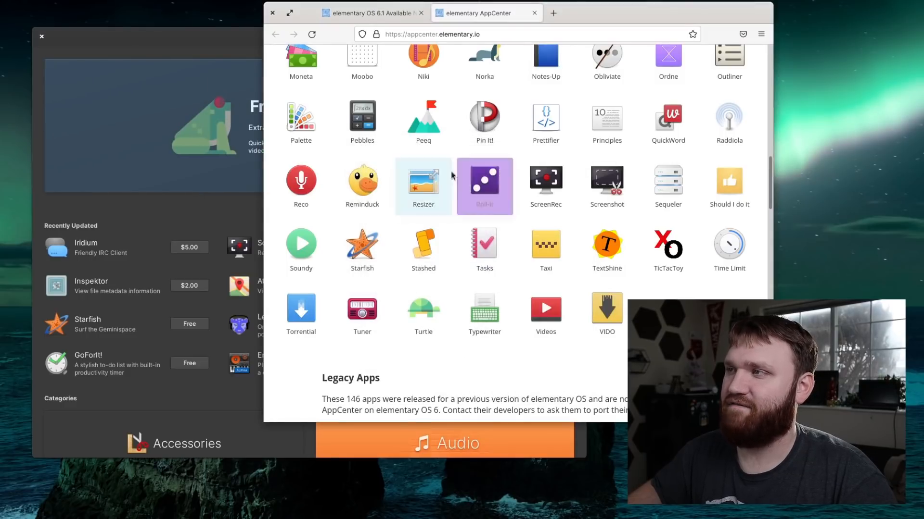
left_click(606, 179)
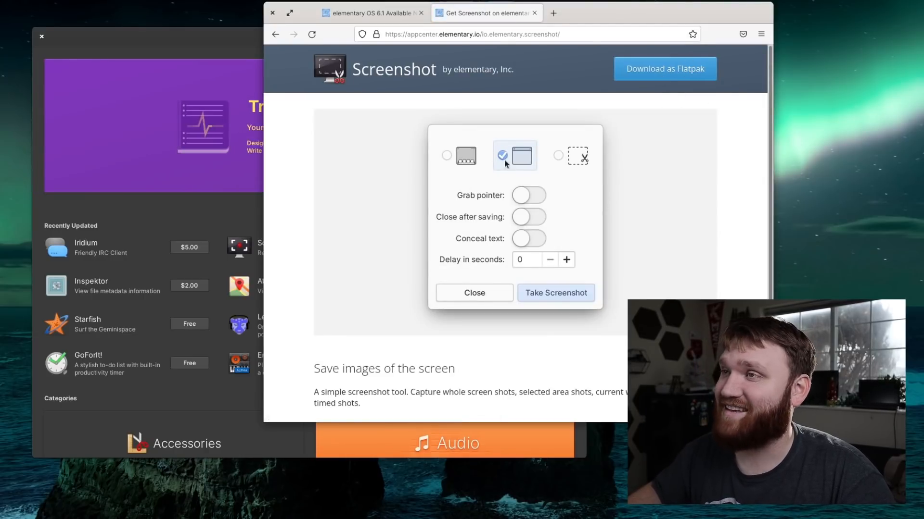
left_click(534, 13)
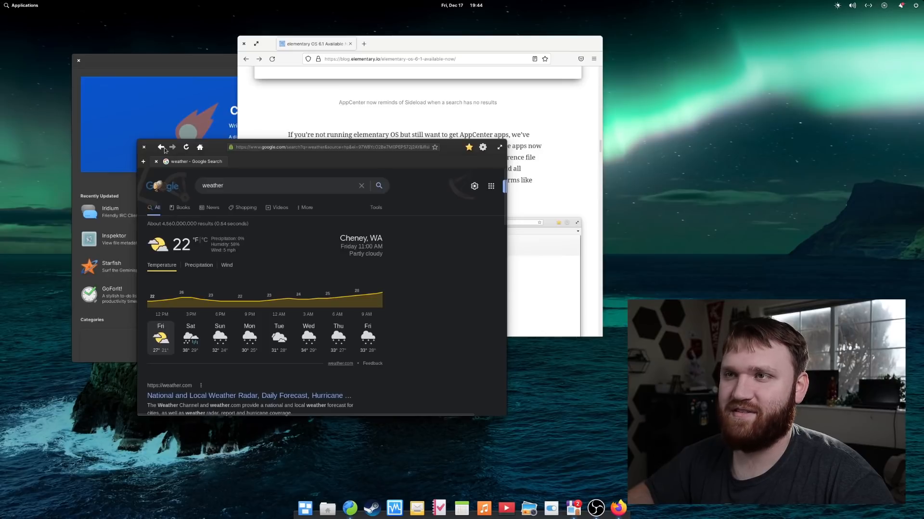
Step: Close the separate weather search window
left_click(144, 147)
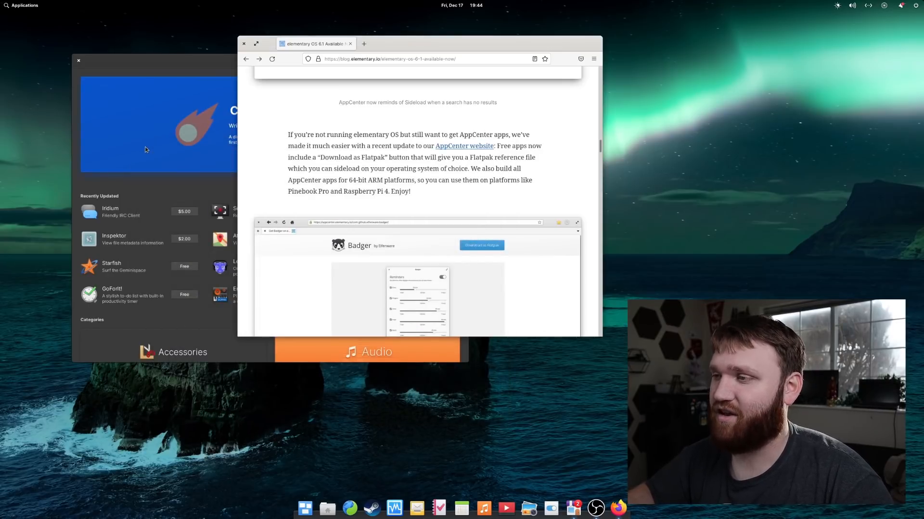
mouse_move(456, 146)
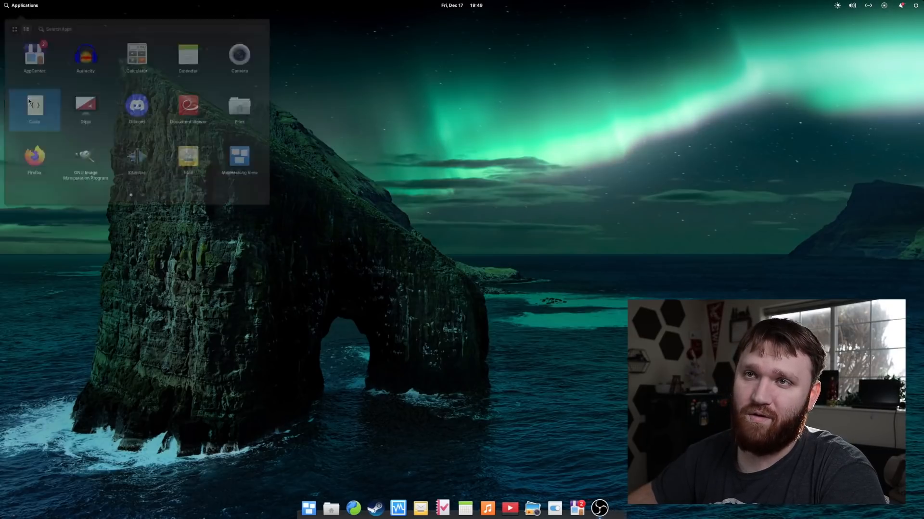
Step: Launch Code and type 'TYPE SOMETHING' into a new document
left_click(33, 110)
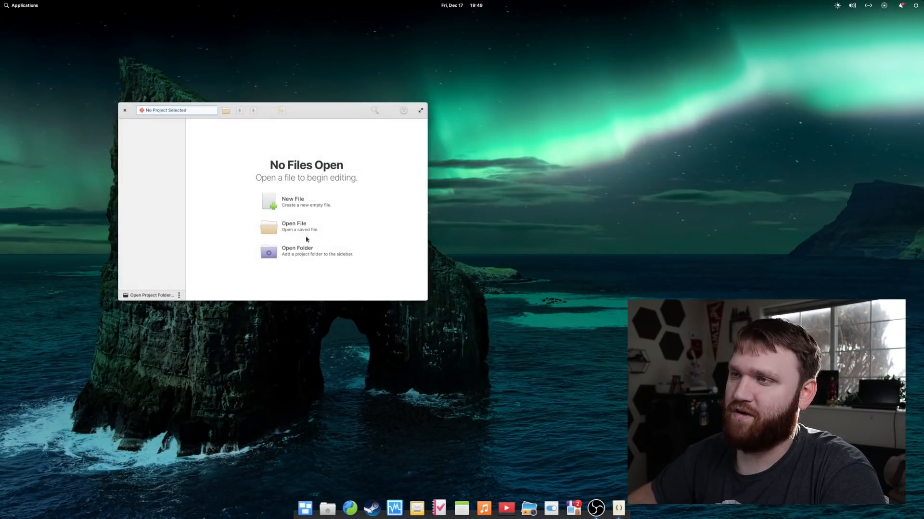
left_click(292, 202)
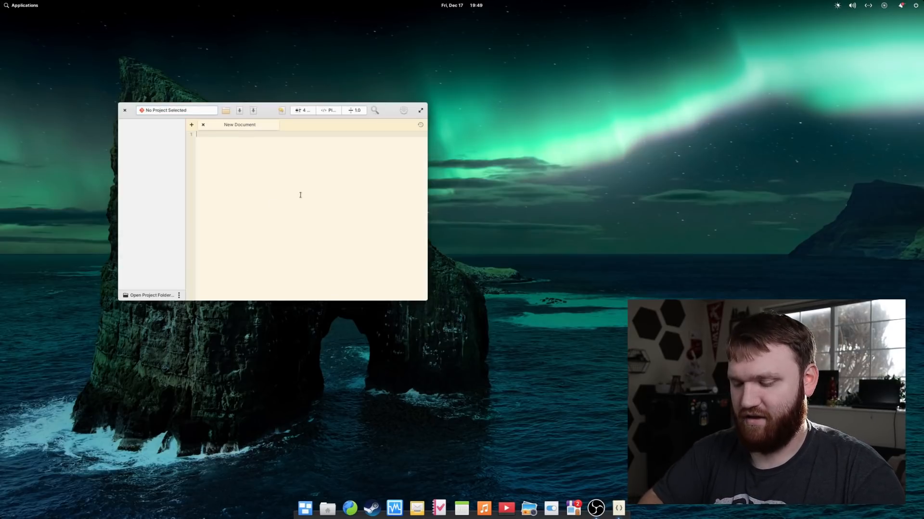
type("TYPE SOMETHING")
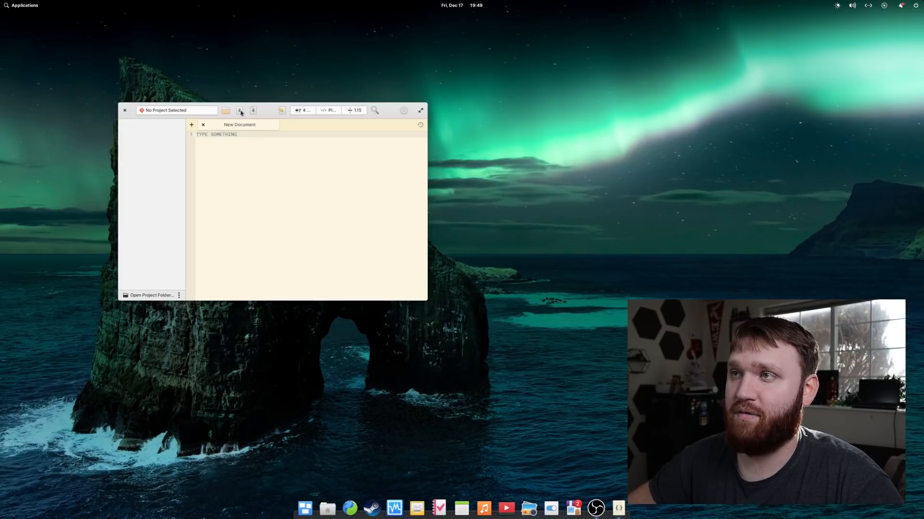
Step: Save the document as 'sumting' inside a new folder named SOMETHING
left_click(253, 110)
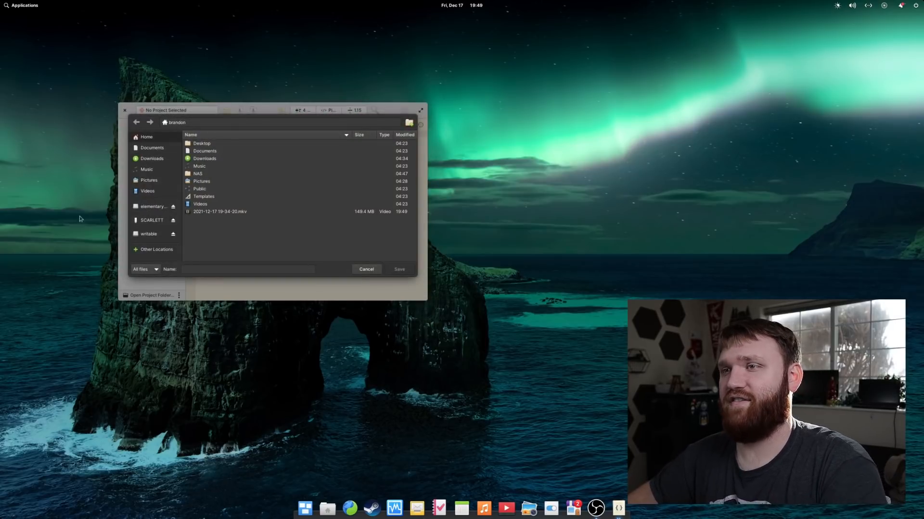
mouse_move(287, 212)
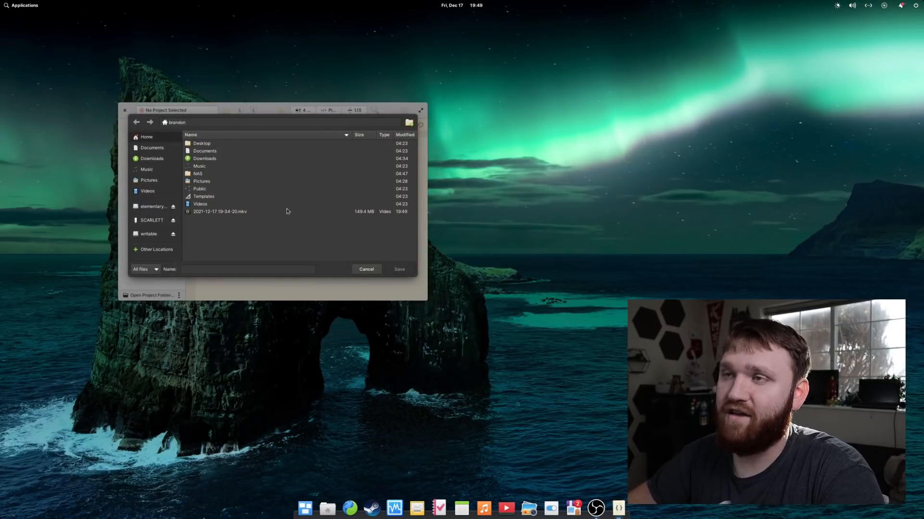
mouse_move(273, 258)
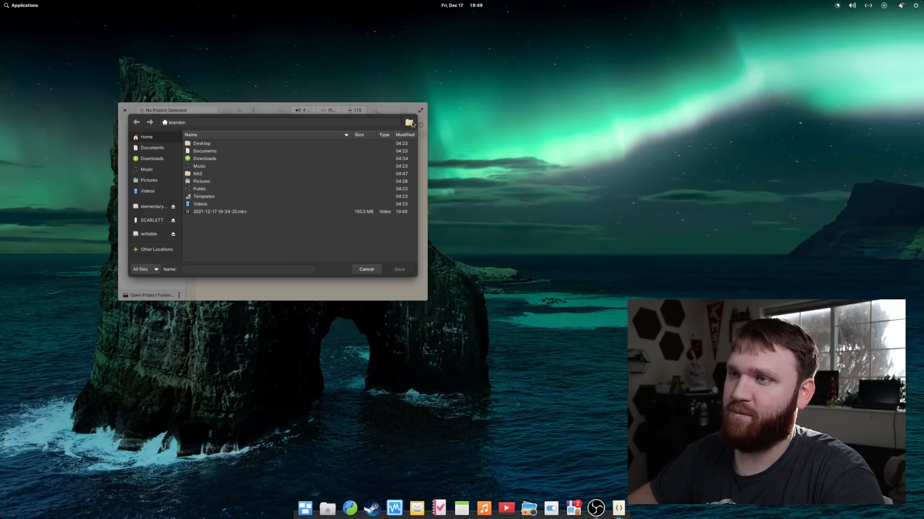
left_click(409, 123)
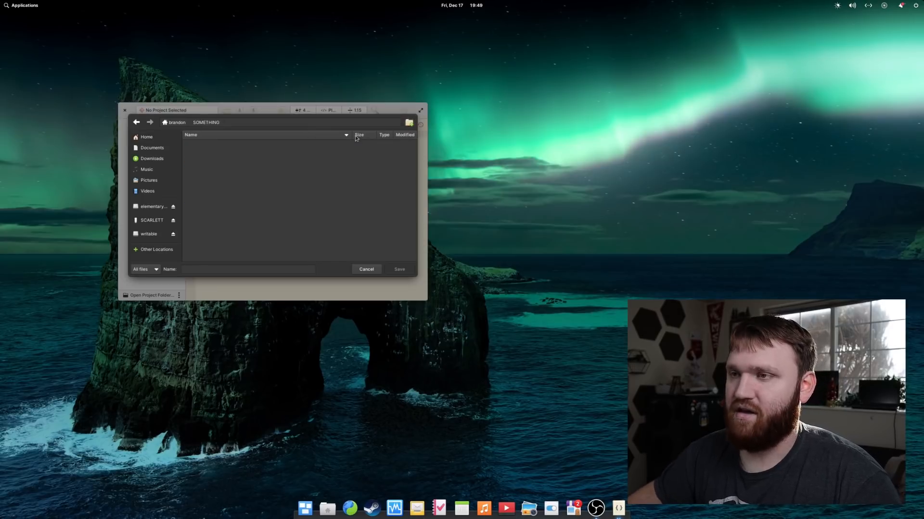
left_click(248, 269)
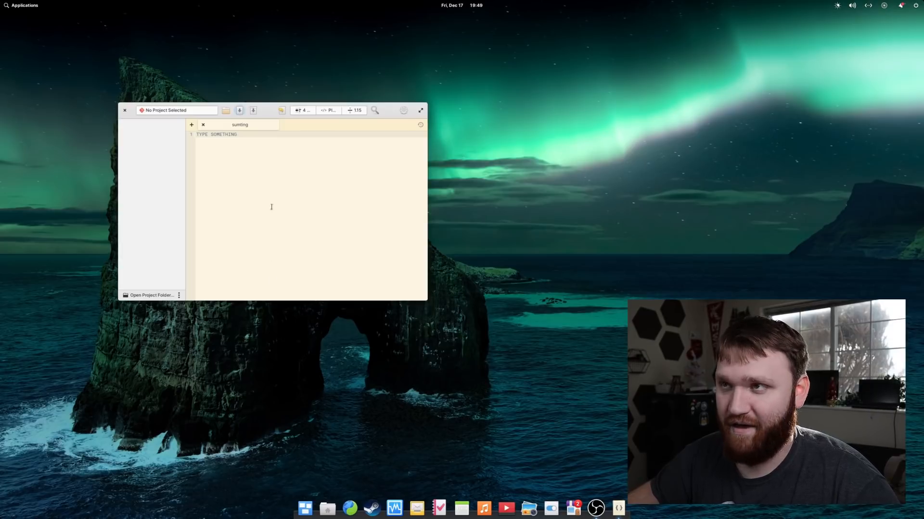
mouse_move(341, 219)
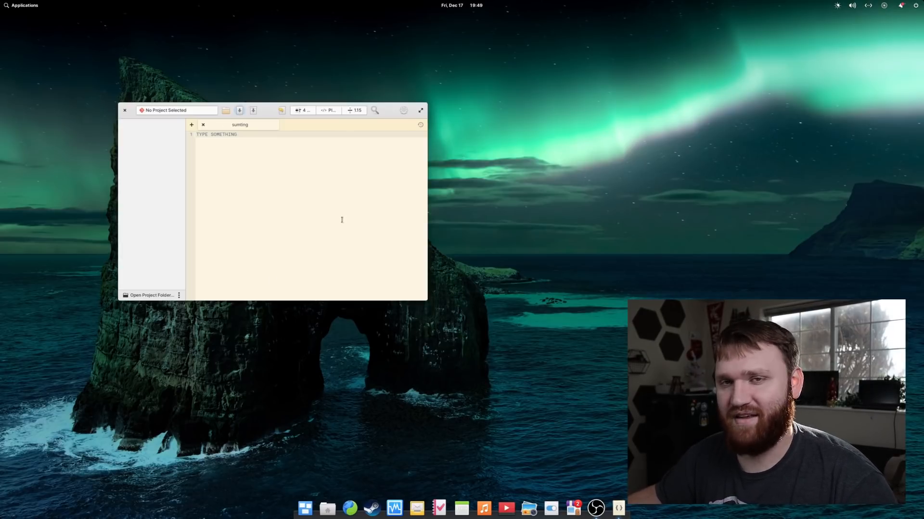
left_click(150, 295)
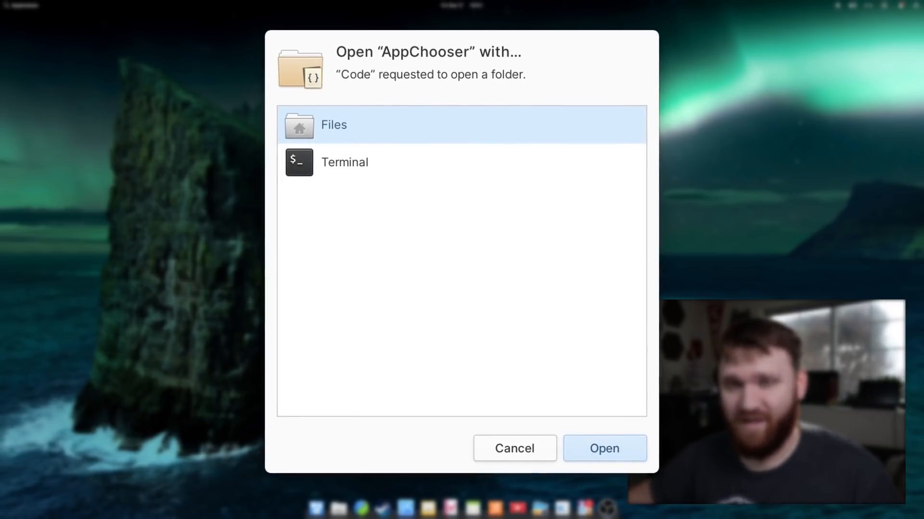
Step: Dismiss the folder prompt, open the empty Downloads folder via launcher search, then reopen the launcher
left_click(513, 449)
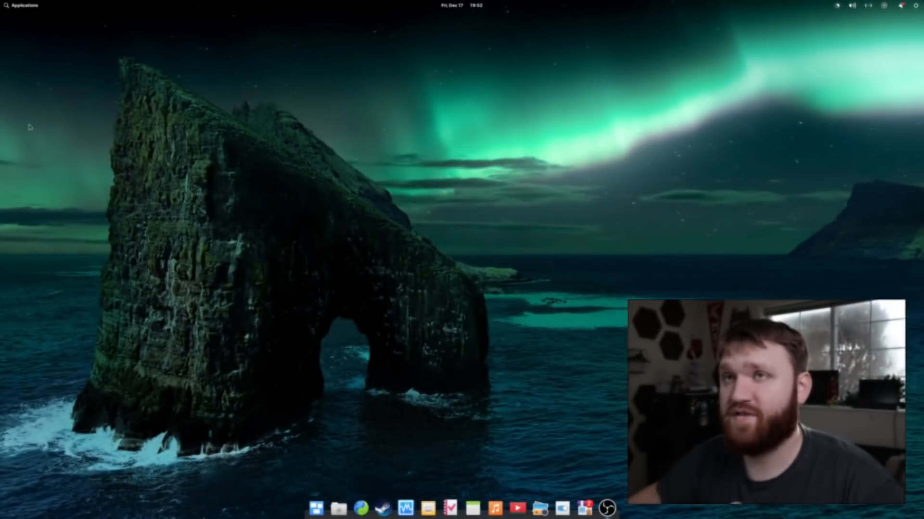
left_click(24, 6)
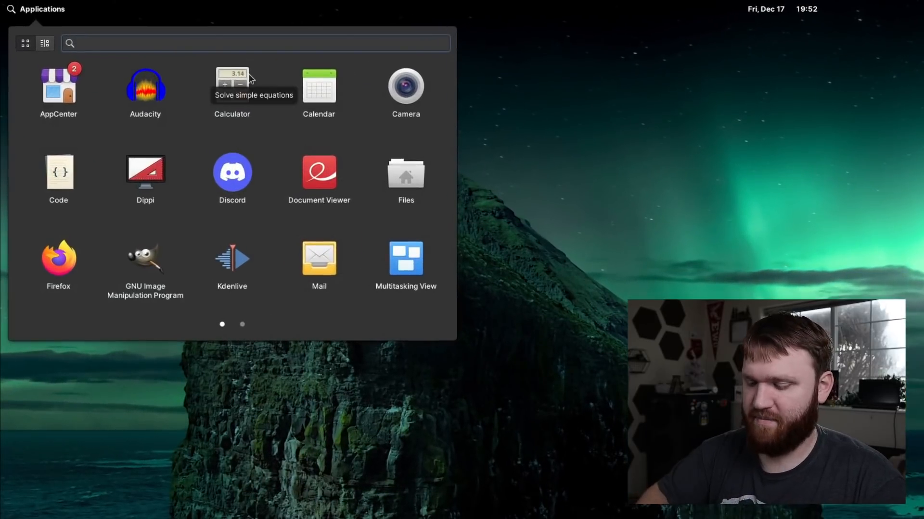
type("down")
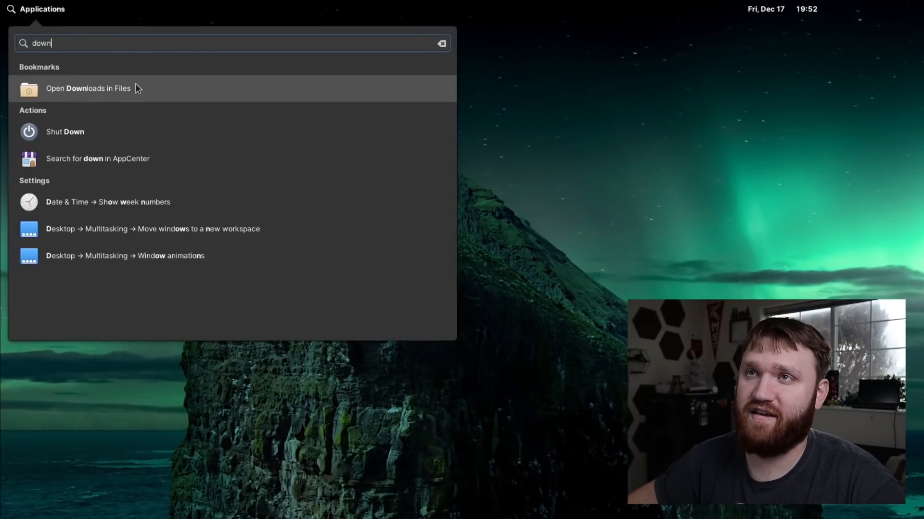
left_click(88, 89)
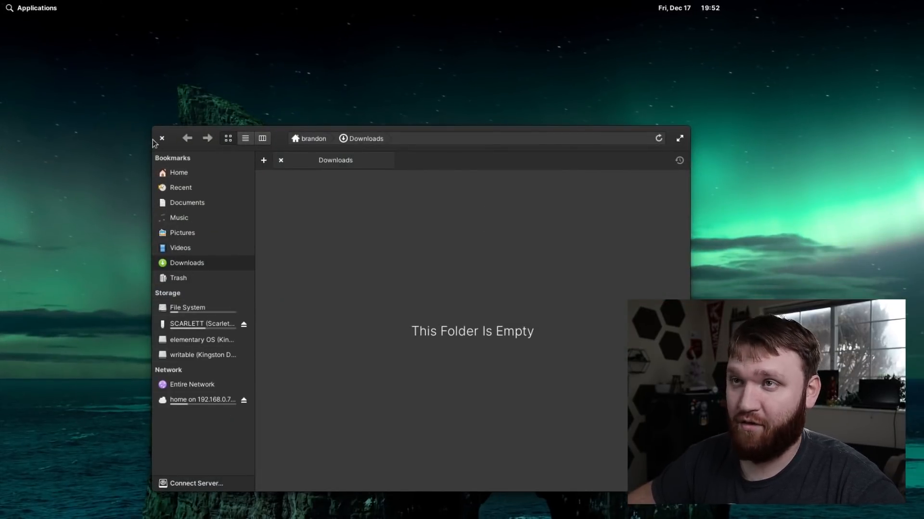
left_click(33, 8)
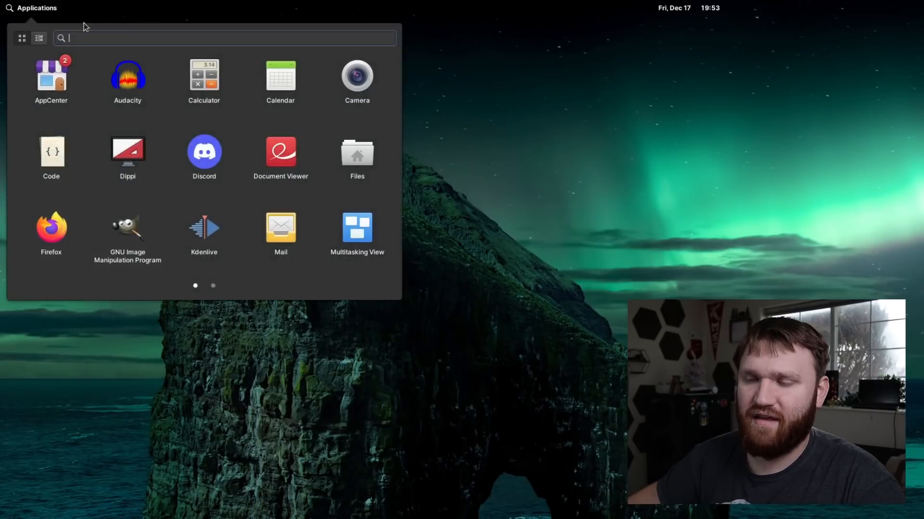
Step: Type 'ho' in the launcher search to surface Security & Privacy → Housekeeping results
type("house")
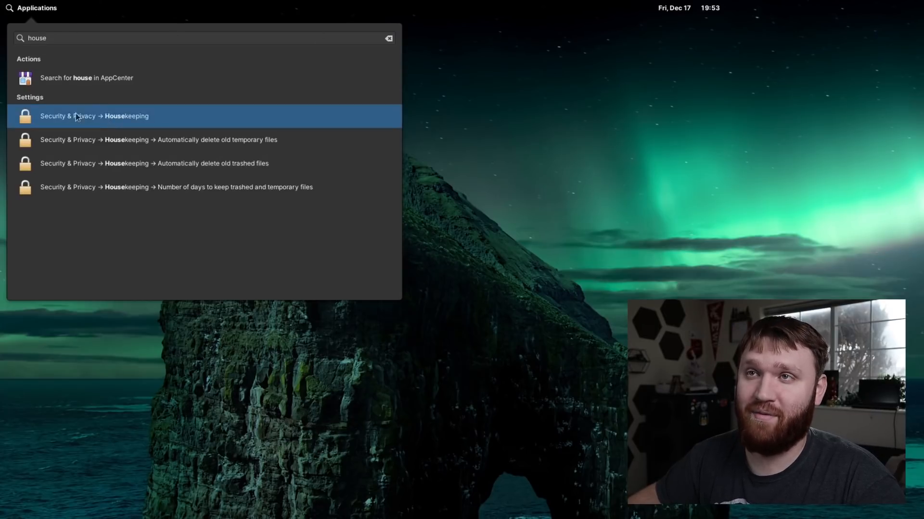
Step: Open Housekeeping settings and toggle Downloaded files deletion on, then back off
left_click(94, 116)
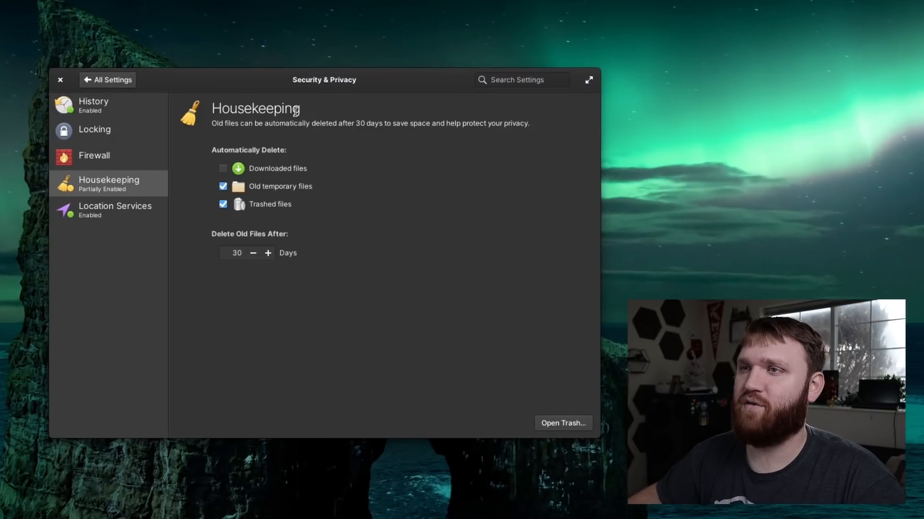
mouse_move(269, 189)
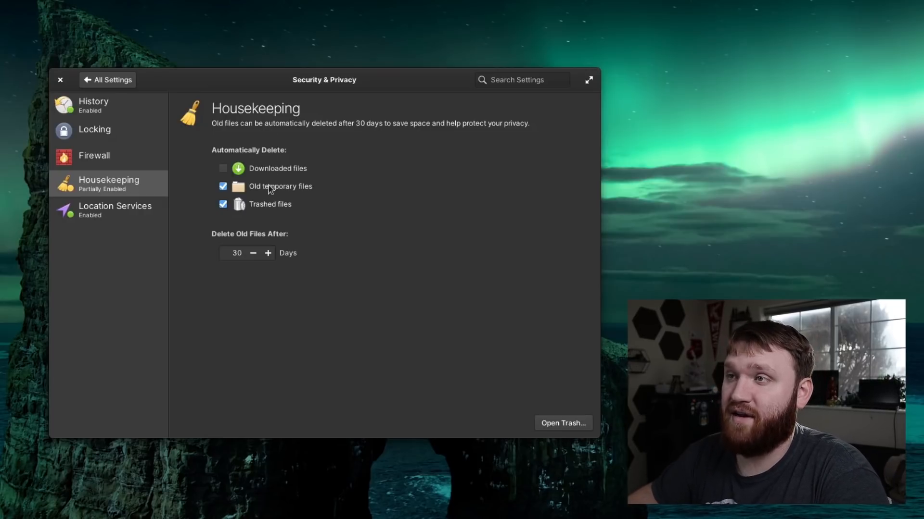
mouse_move(283, 240)
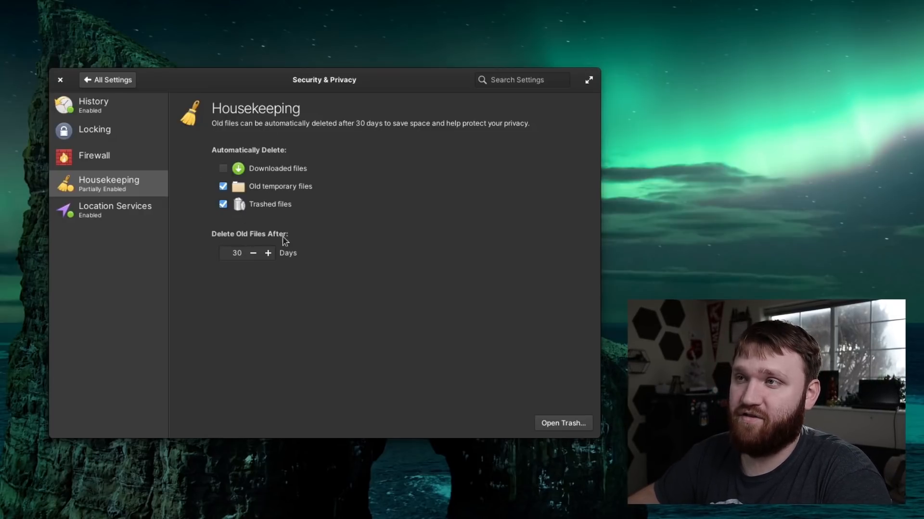
left_click(223, 168)
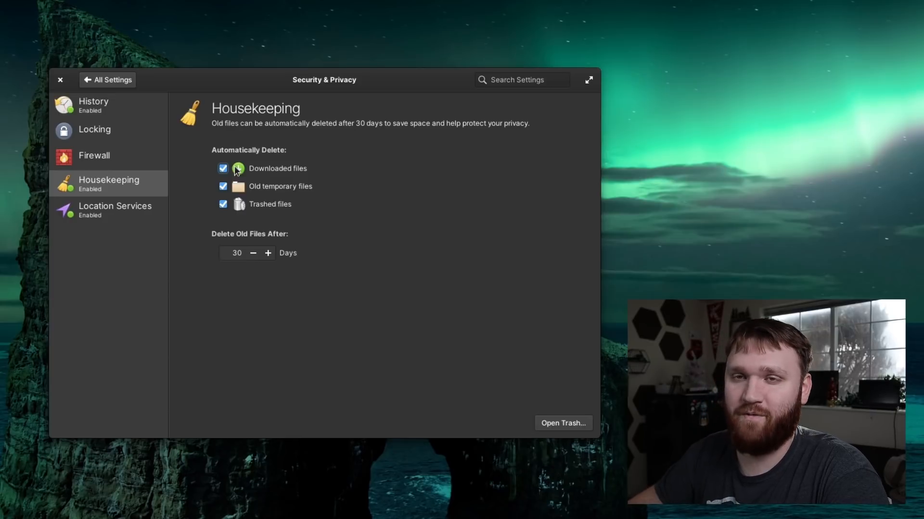
mouse_move(243, 265)
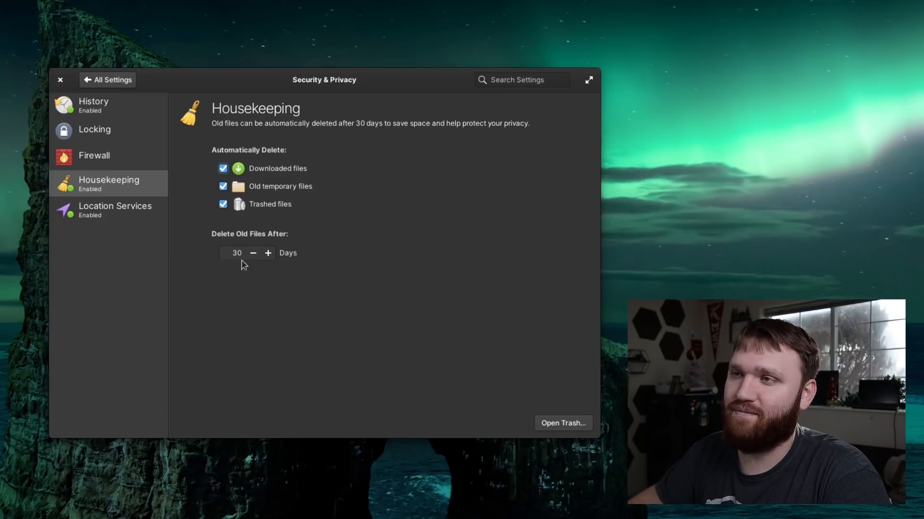
mouse_move(271, 164)
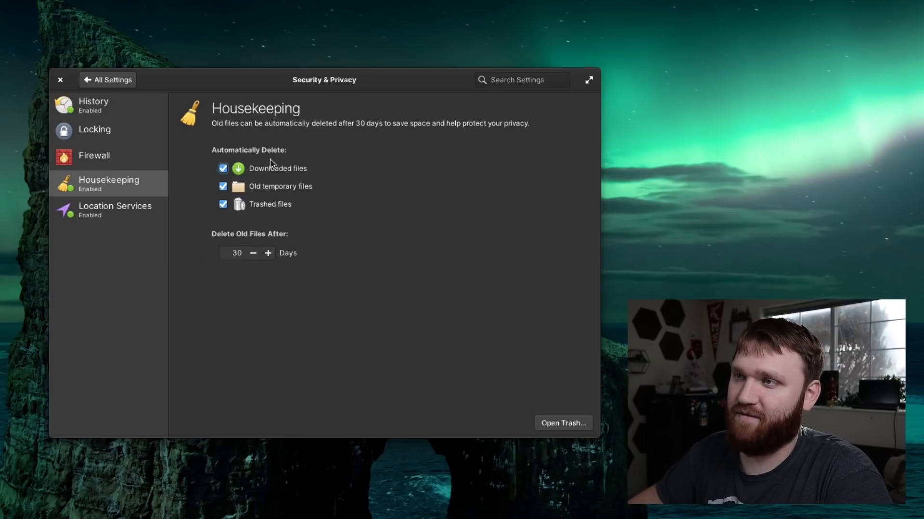
left_click(223, 168)
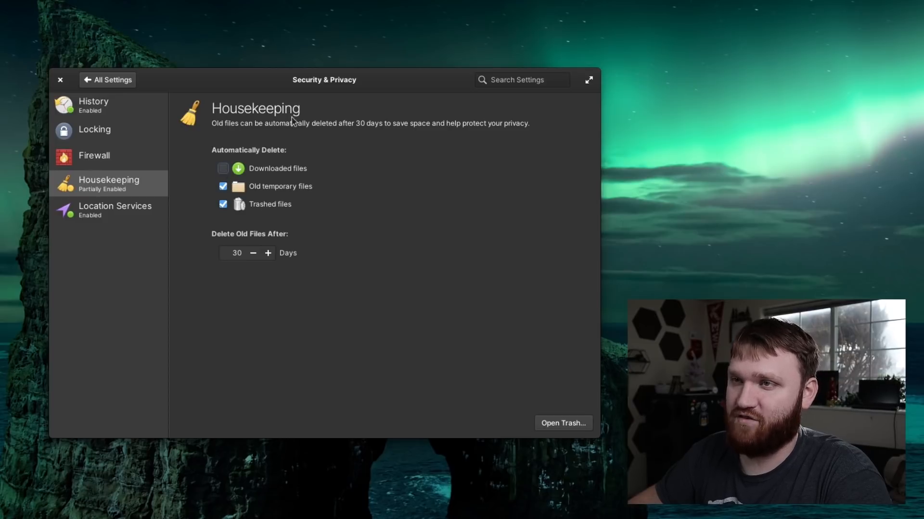
mouse_move(377, 19)
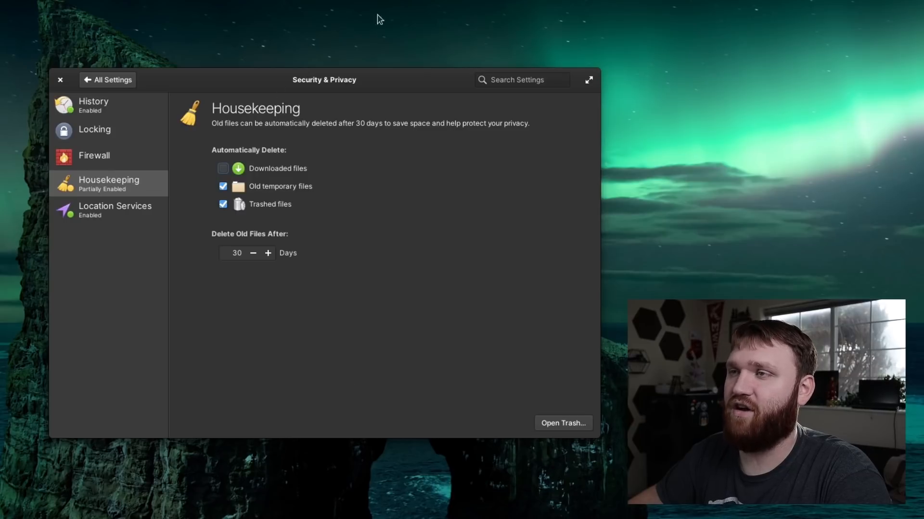
mouse_move(105, 143)
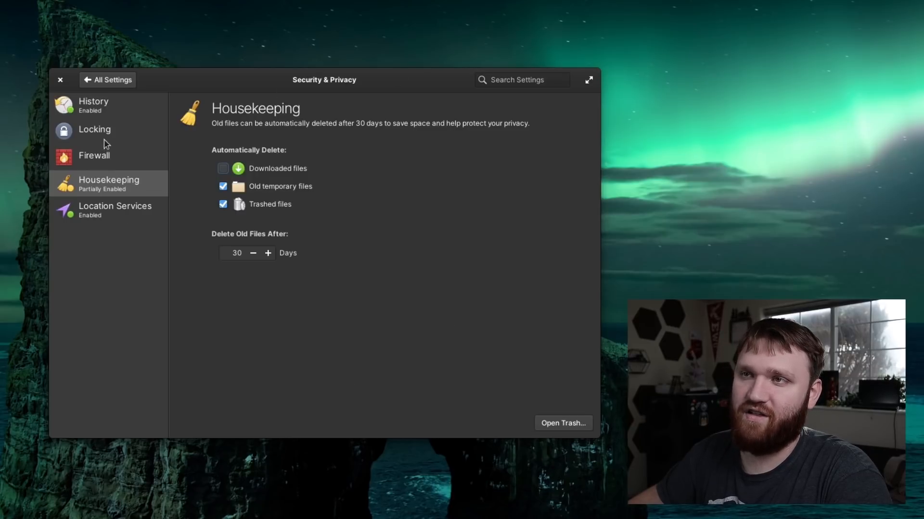
Step: Briefly view the Displays page, then go back to the All Settings overview
left_click(107, 79)
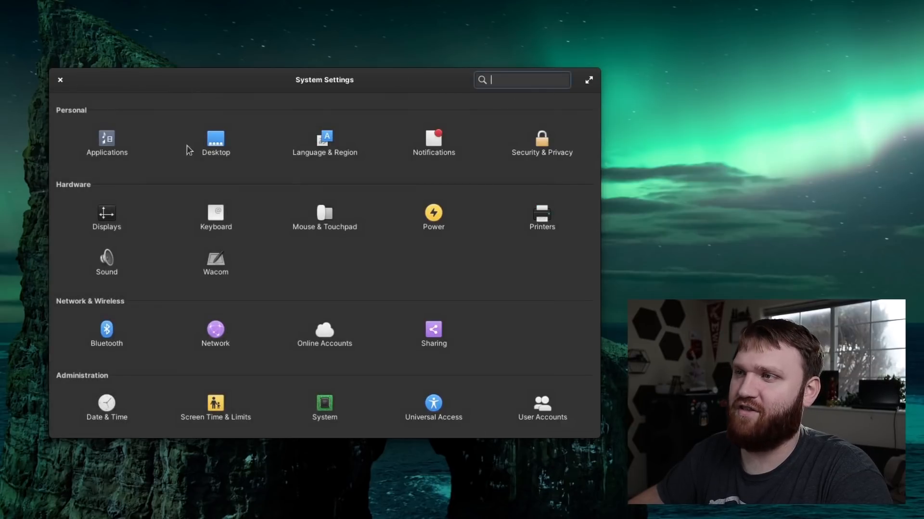
mouse_move(131, 216)
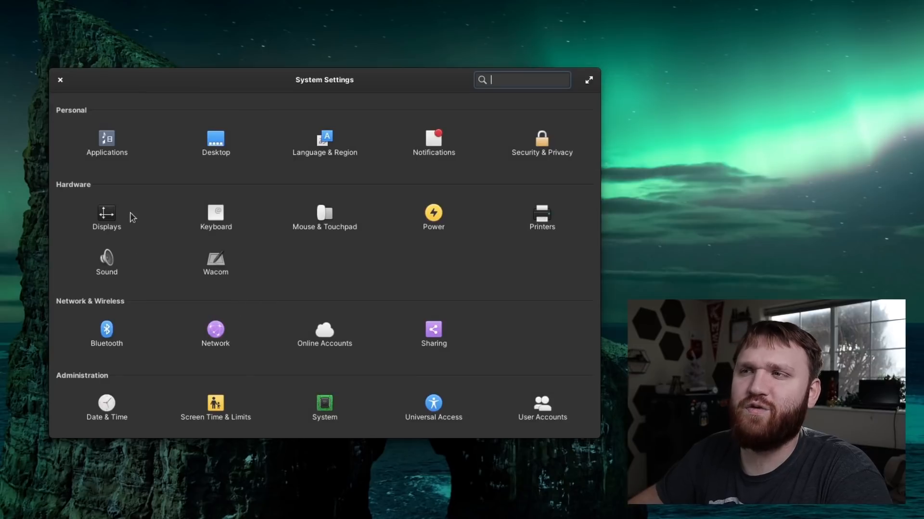
mouse_move(321, 278)
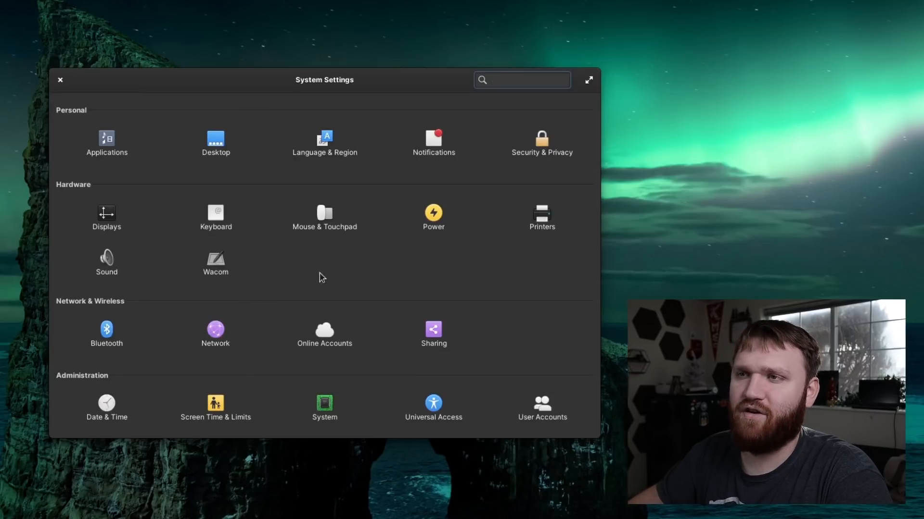
left_click(107, 213)
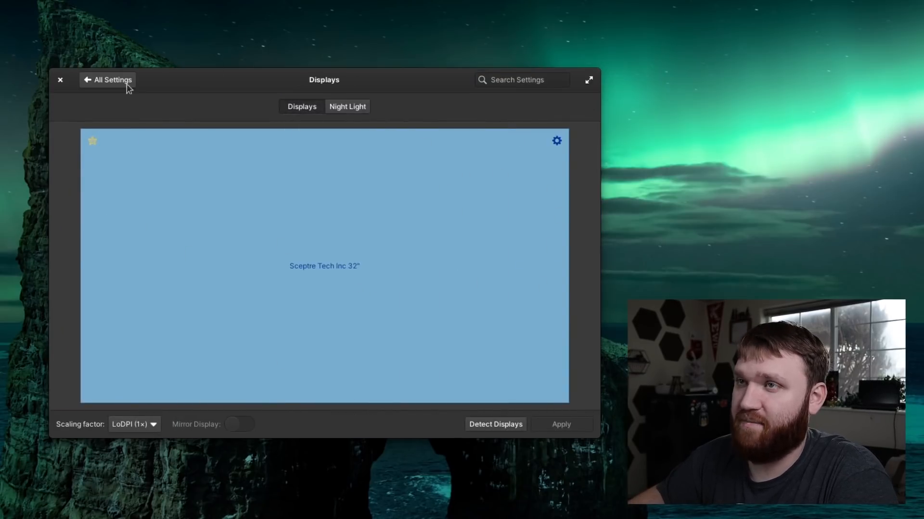
left_click(107, 79)
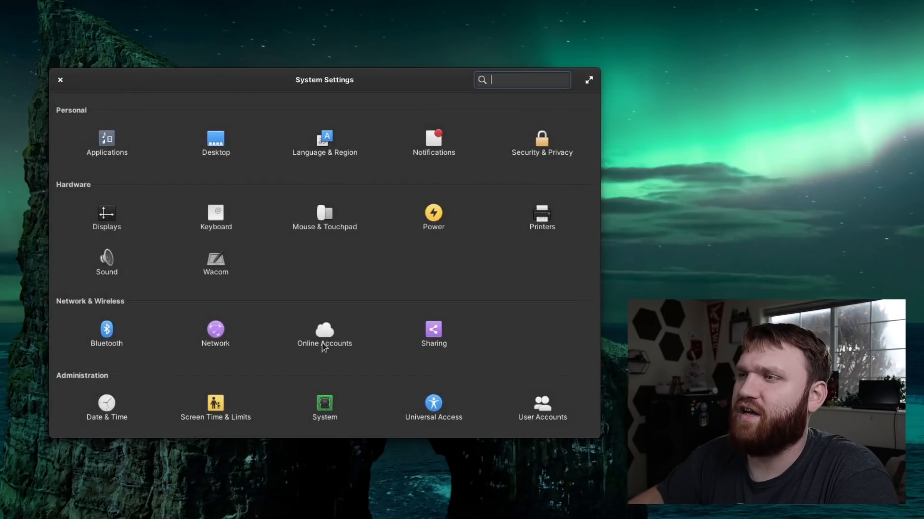
mouse_move(499, 92)
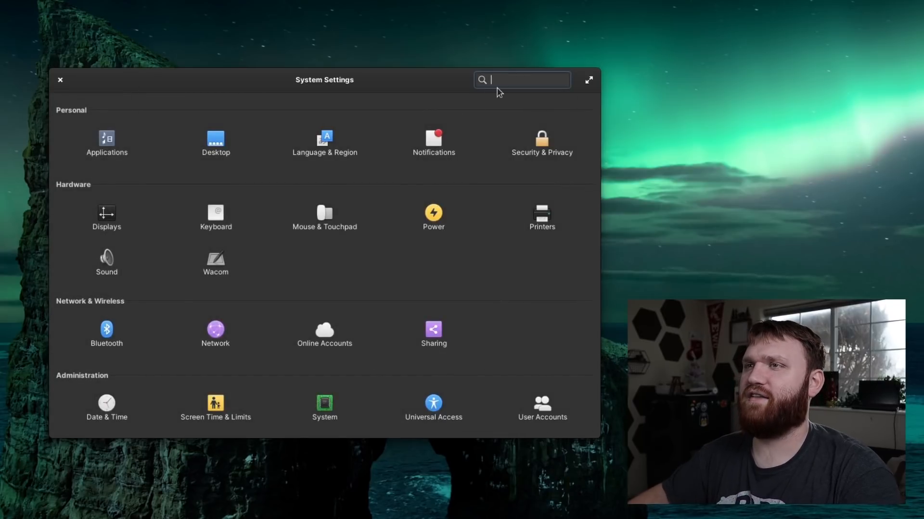
Step: On Desktop's Text tab, set text size to 1.12 and toggle dyslexia-friendly text on and off
left_click(215, 141)
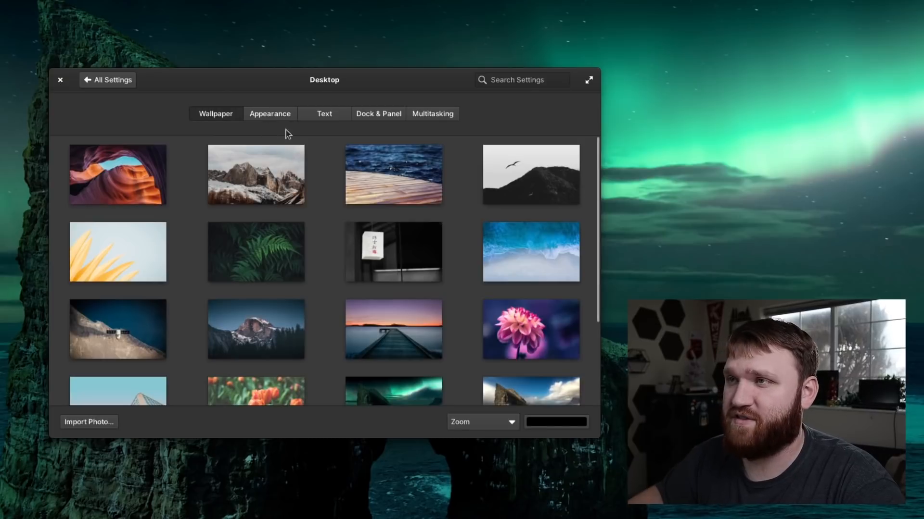
left_click(324, 113)
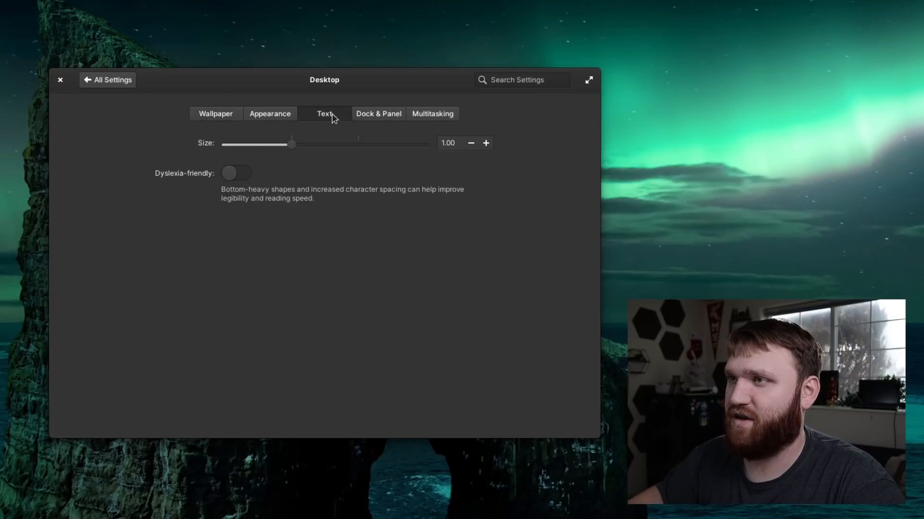
mouse_move(272, 147)
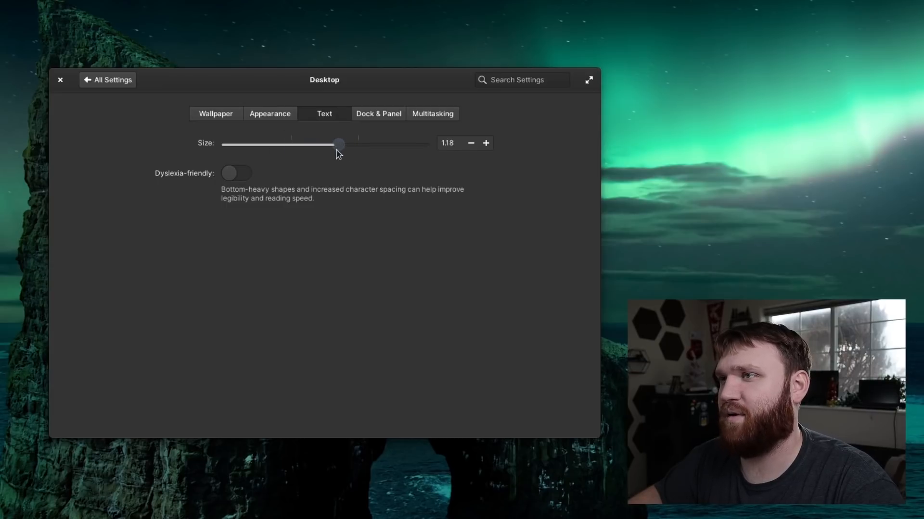
left_click_drag(337, 143, 372, 148)
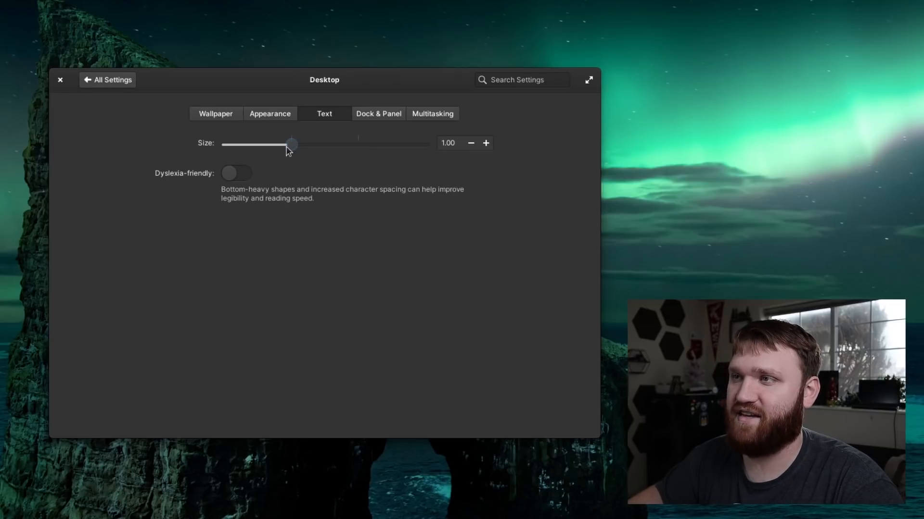
left_click_drag(289, 143, 327, 147)
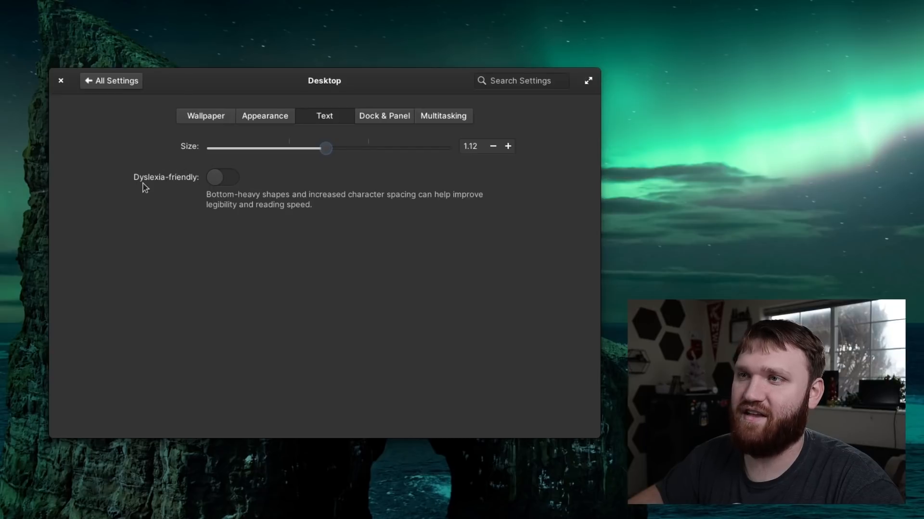
left_click(223, 177)
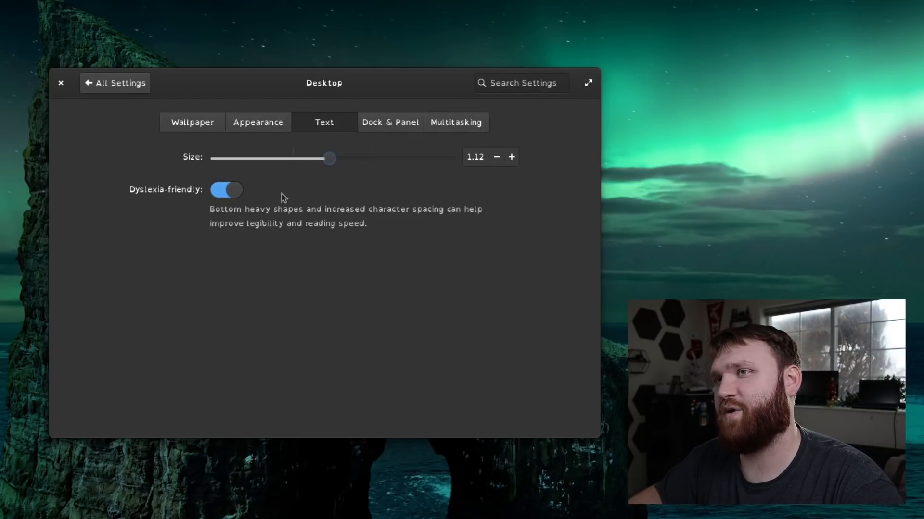
mouse_move(241, 218)
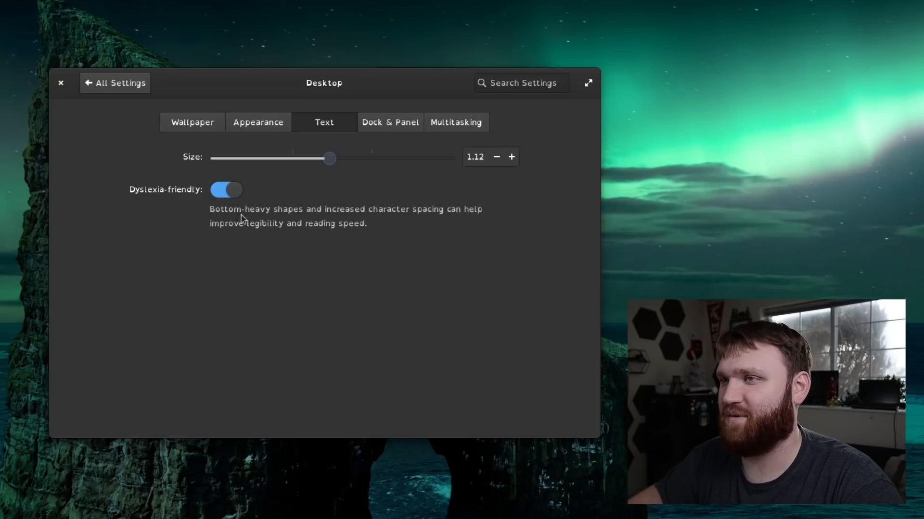
left_click(226, 189)
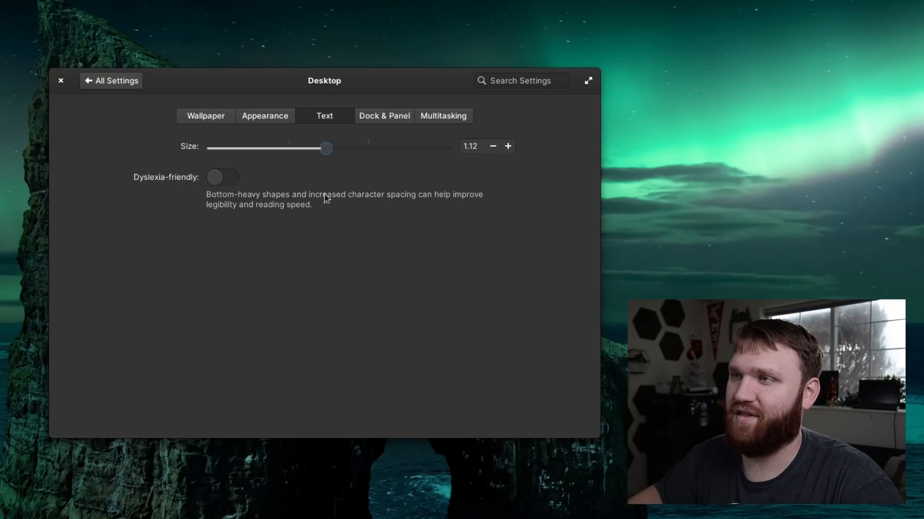
mouse_move(484, 245)
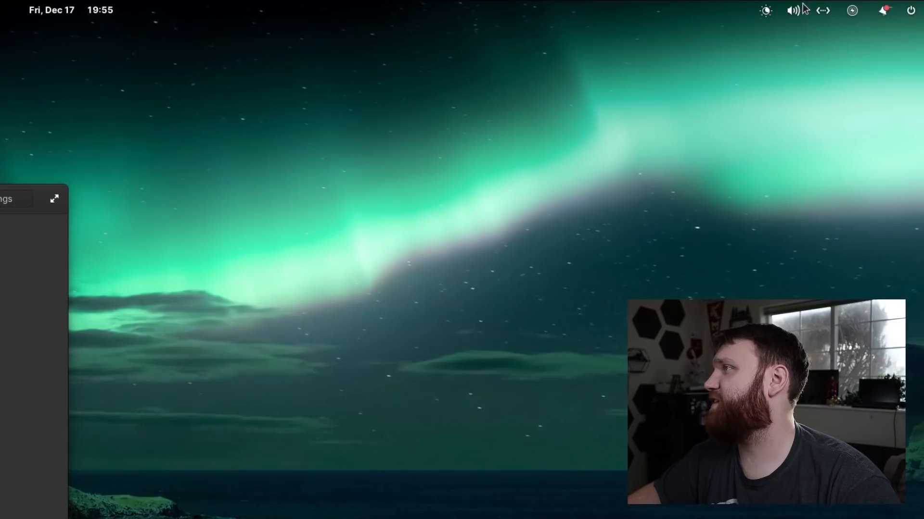
Step: Open the panel sound indicator showing volume, Music player and two output devices
left_click(794, 10)
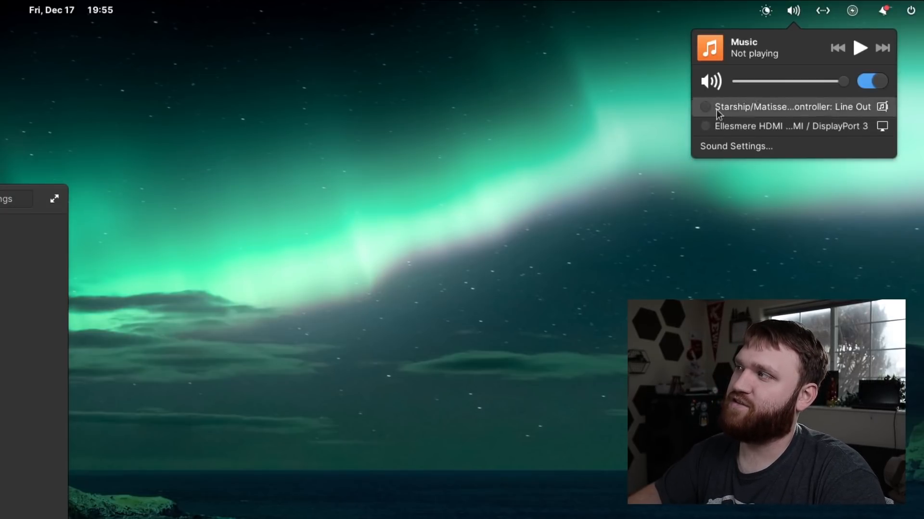
mouse_move(747, 100)
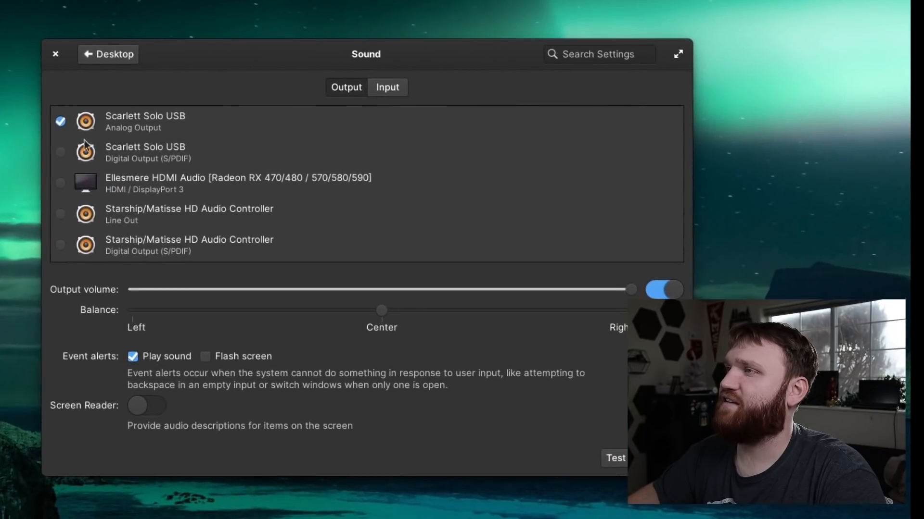
mouse_move(128, 188)
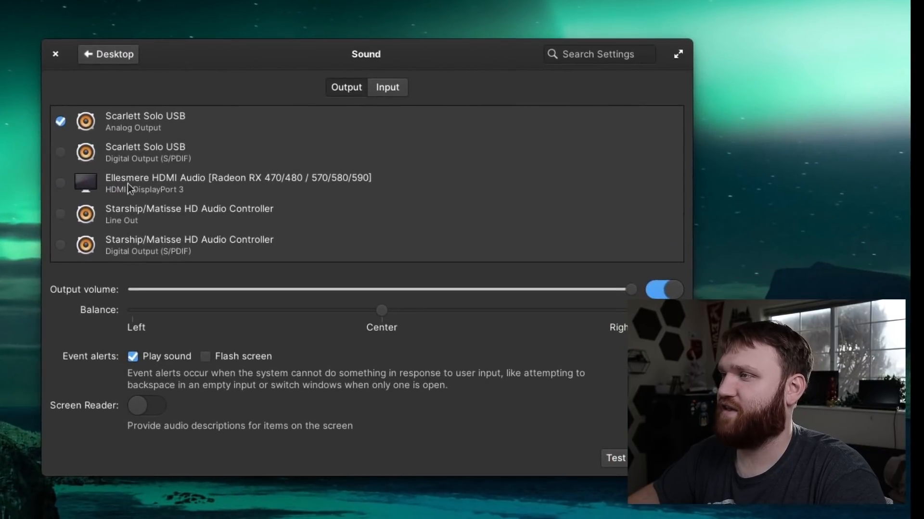
mouse_move(78, 64)
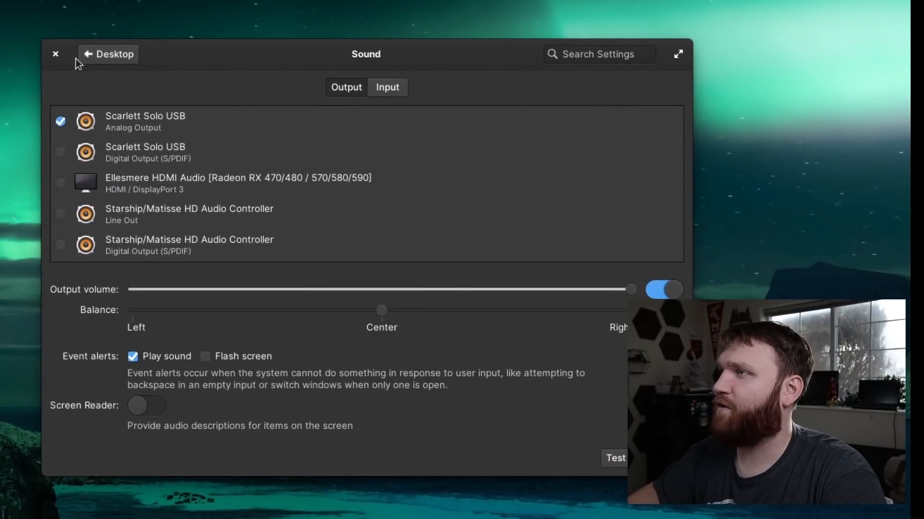
Step: Close Sound settings, view and dismiss notifications, then close Online Accounts
left_click(55, 53)
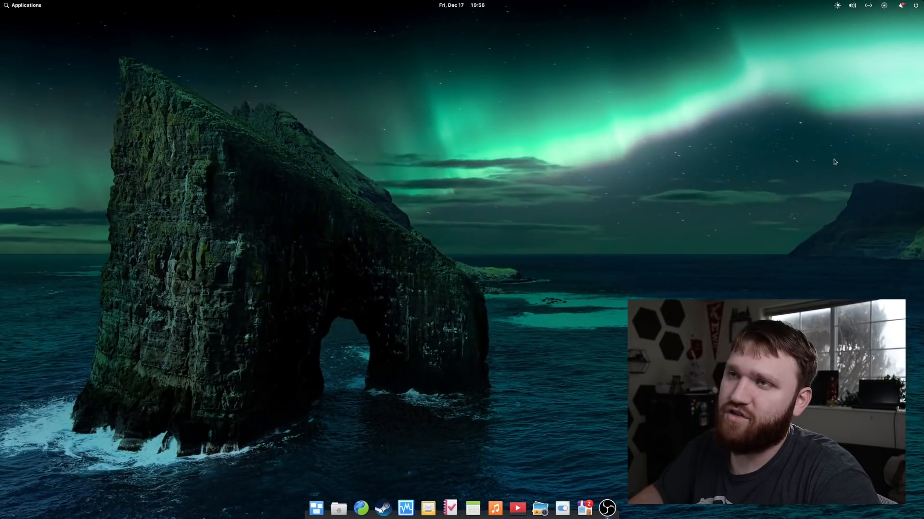
mouse_move(207, 147)
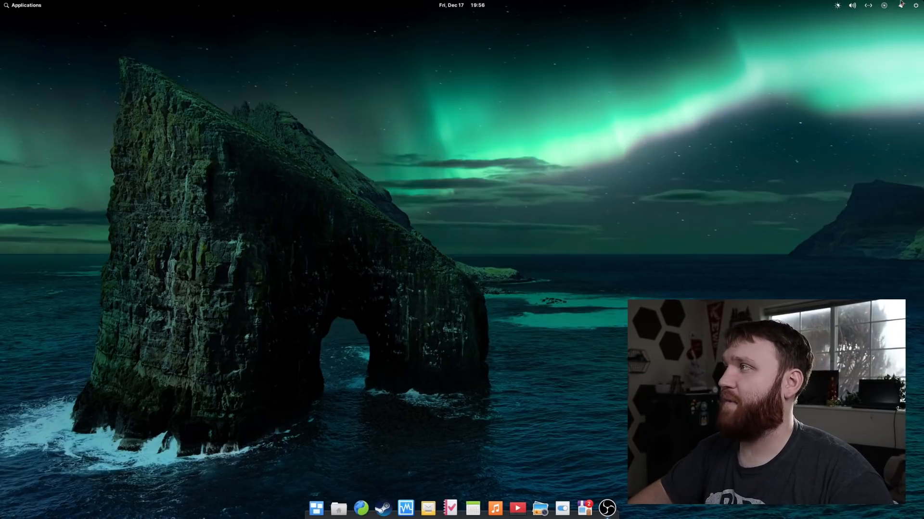
left_click(899, 5)
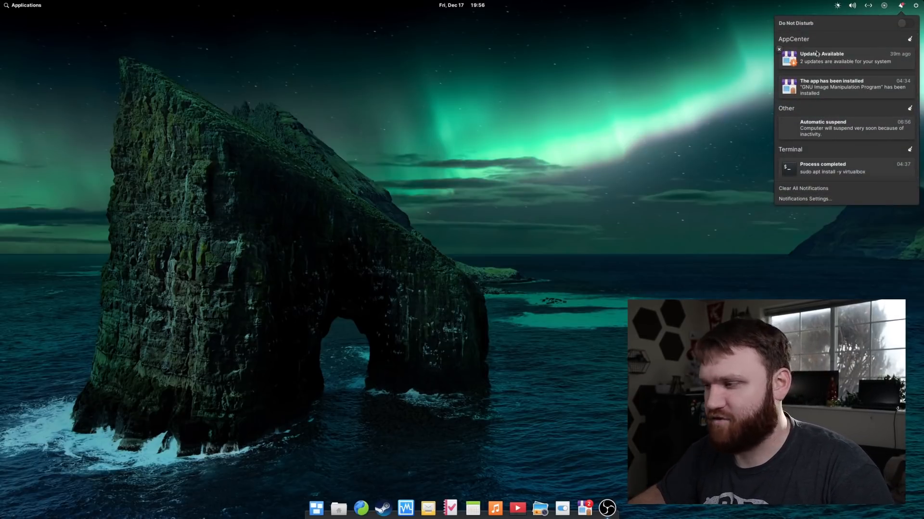
left_click(668, 74)
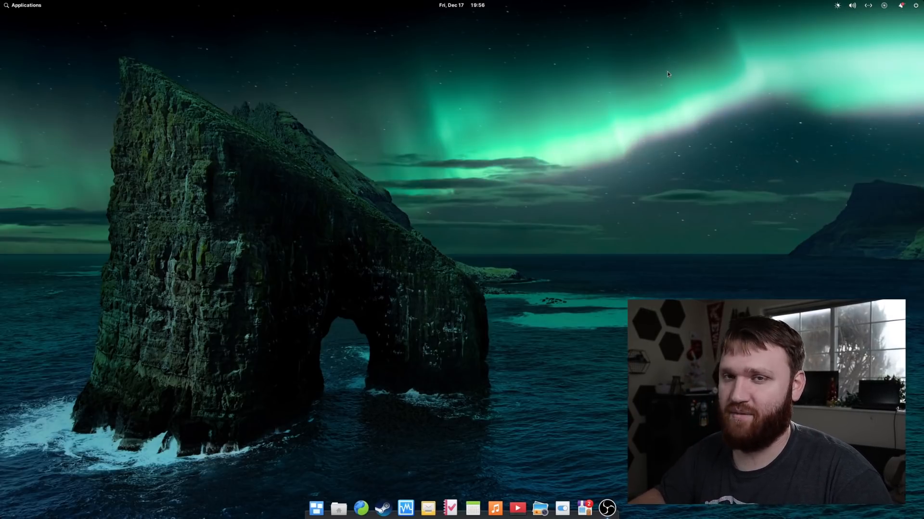
mouse_move(776, 208)
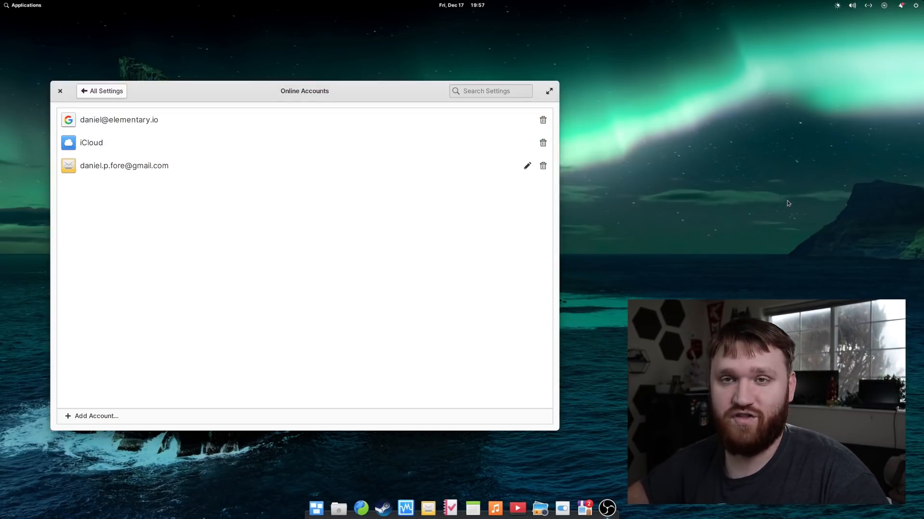
left_click(60, 90)
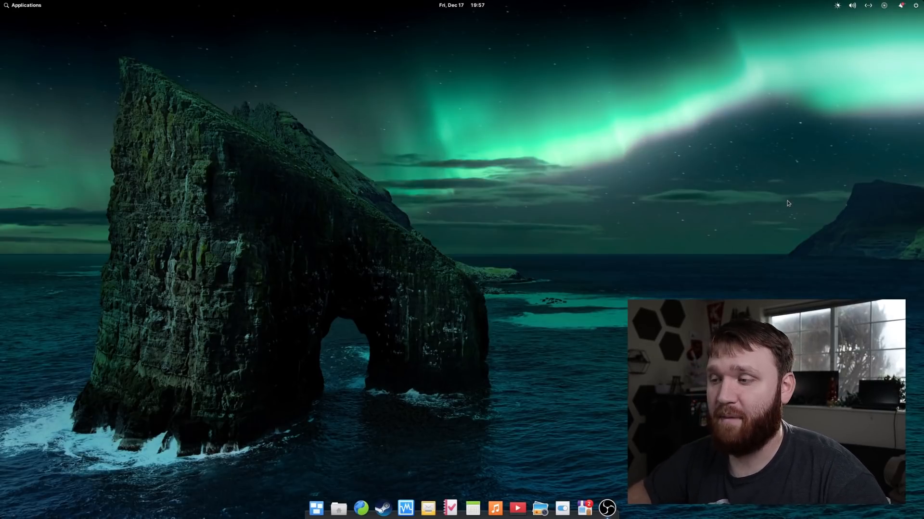
mouse_move(391, 471)
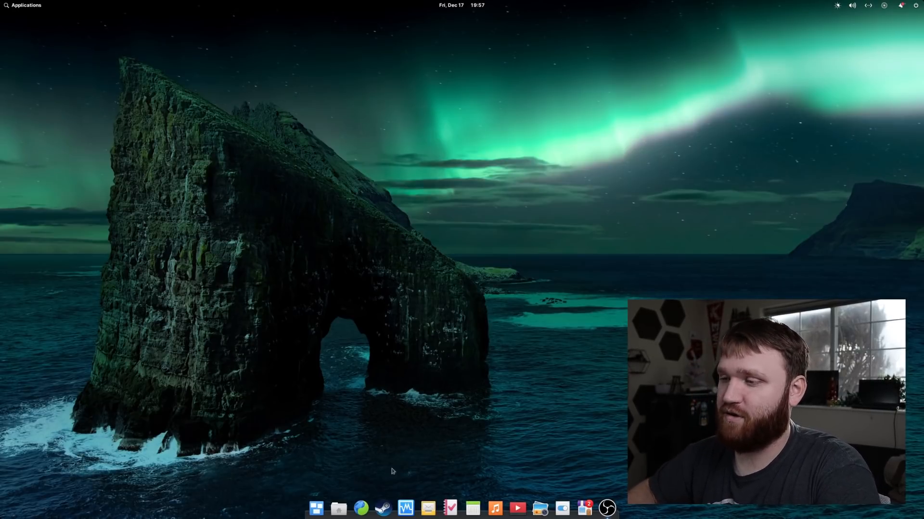
Step: Log in to Steam with Remember my password ticked and dismiss the News popup
left_click(383, 508)
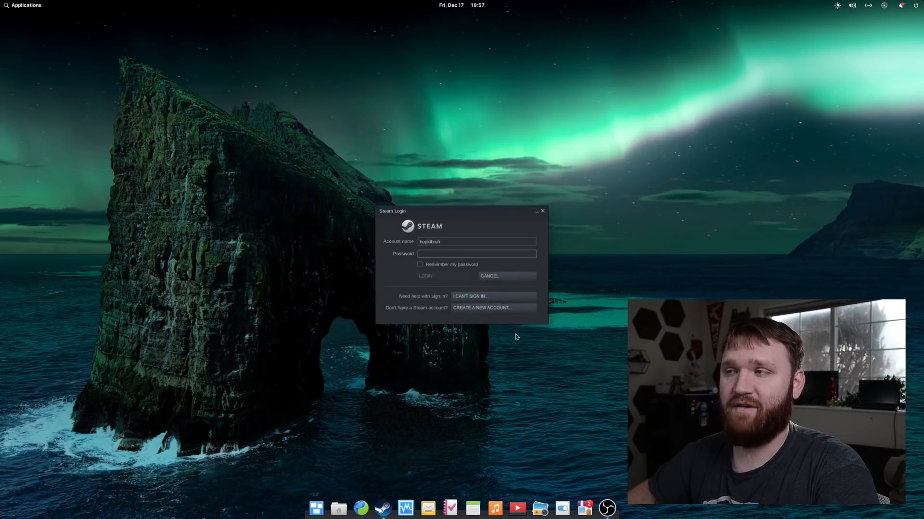
left_click(420, 265)
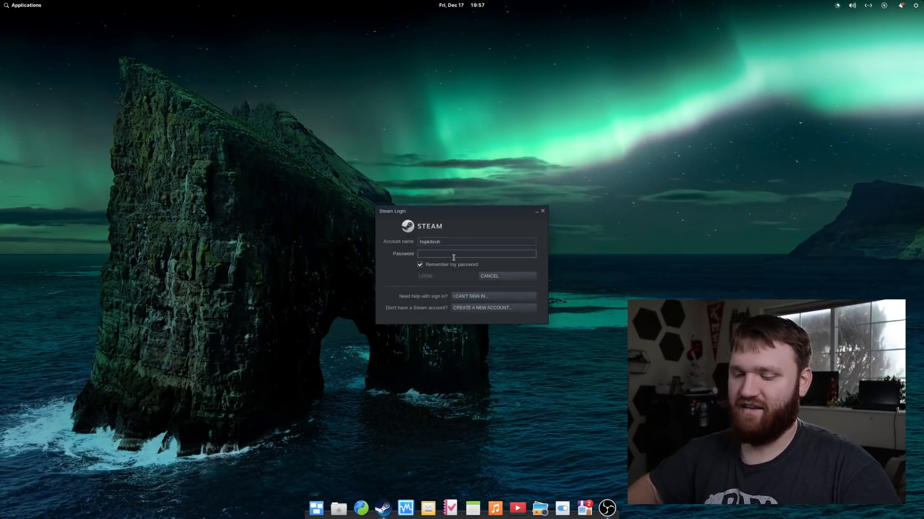
type("password")
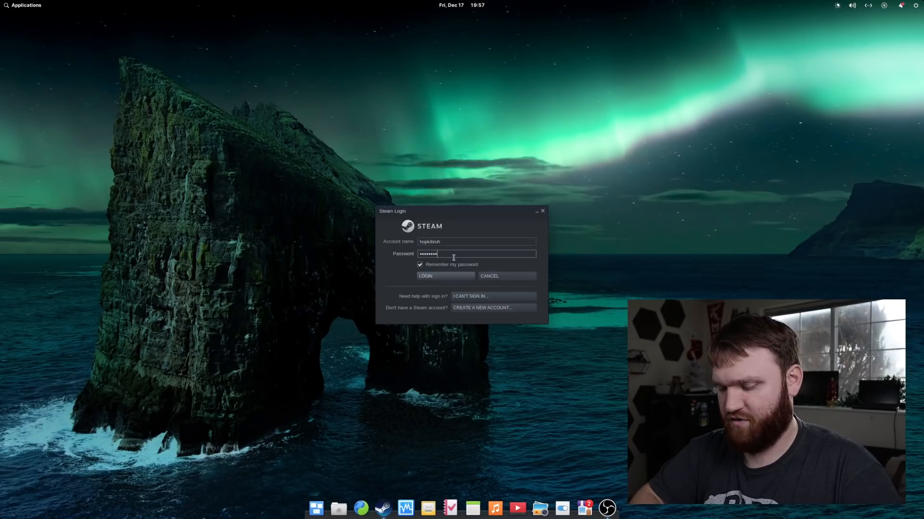
left_click(425, 276)
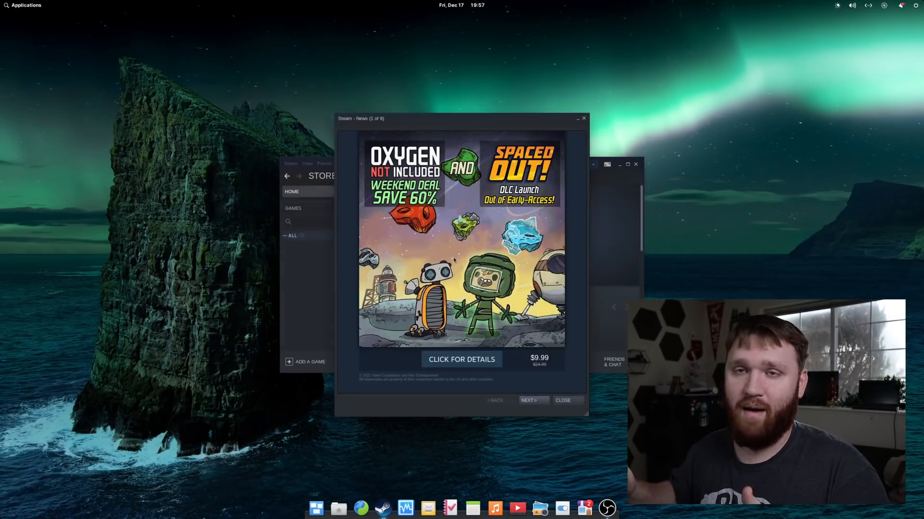
left_click(291, 236)
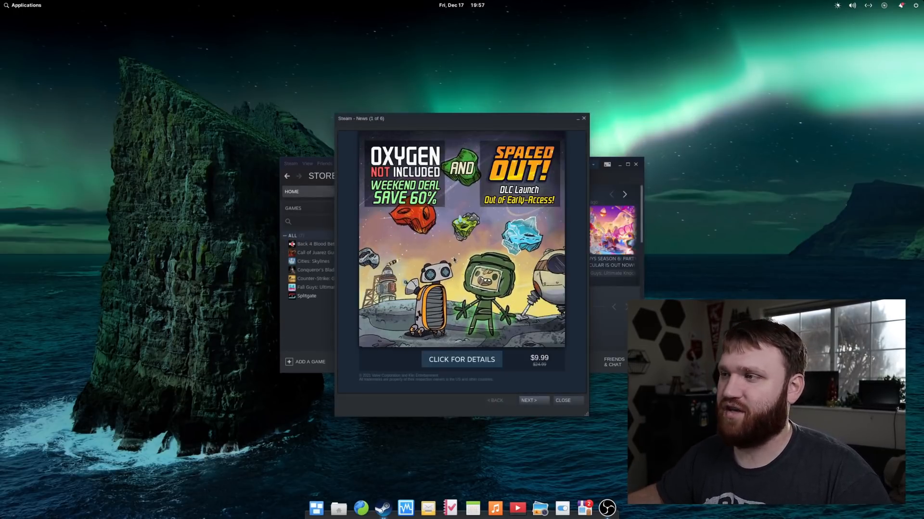
left_click(562, 401)
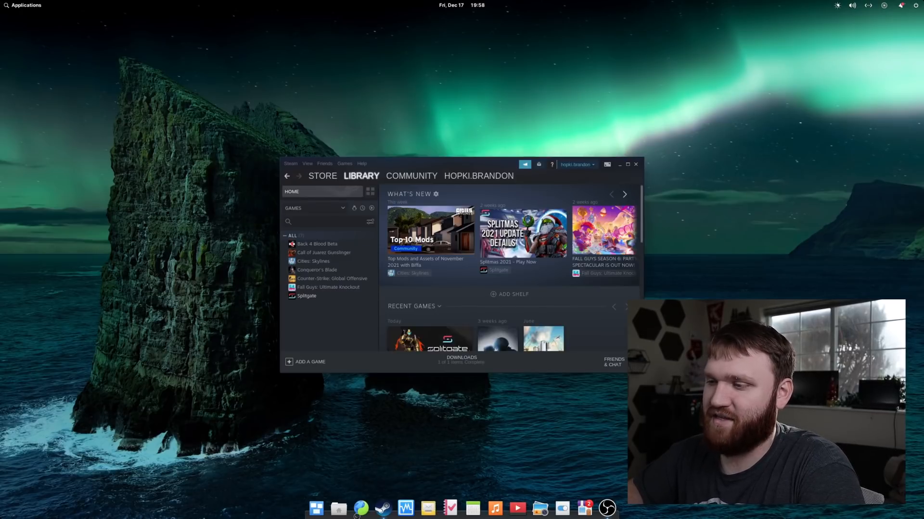
left_click(360, 508)
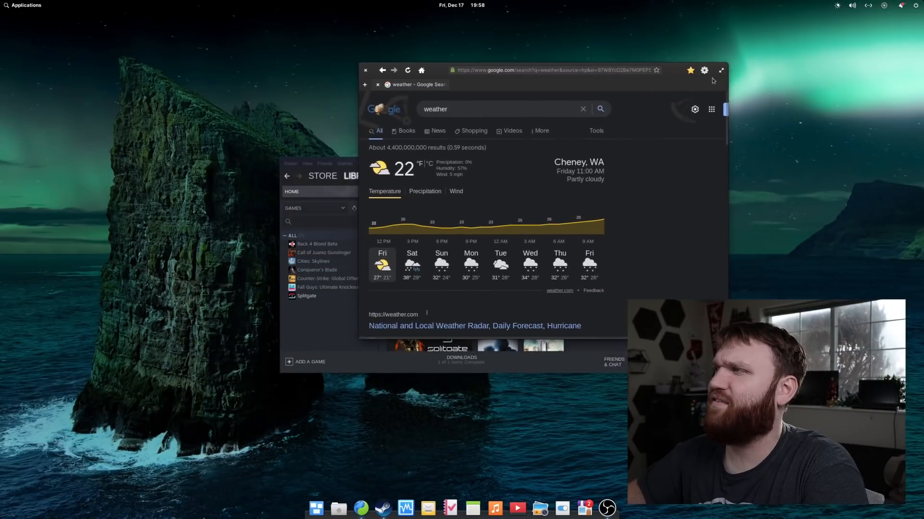
mouse_move(586, 225)
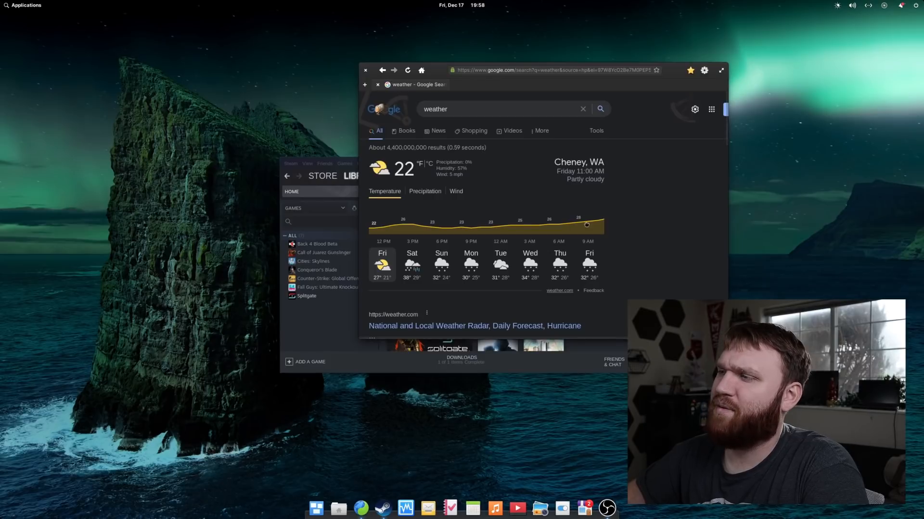
scroll("down", 3)
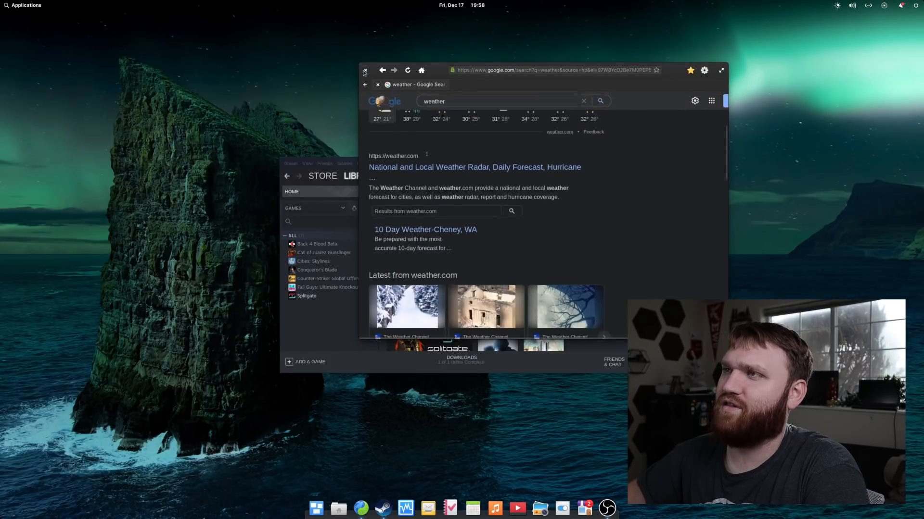
left_click(364, 70)
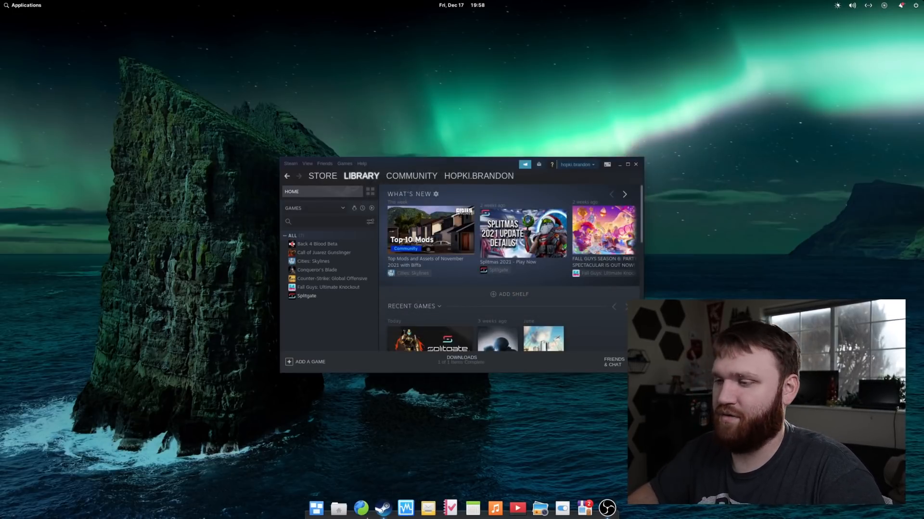
mouse_move(339, 508)
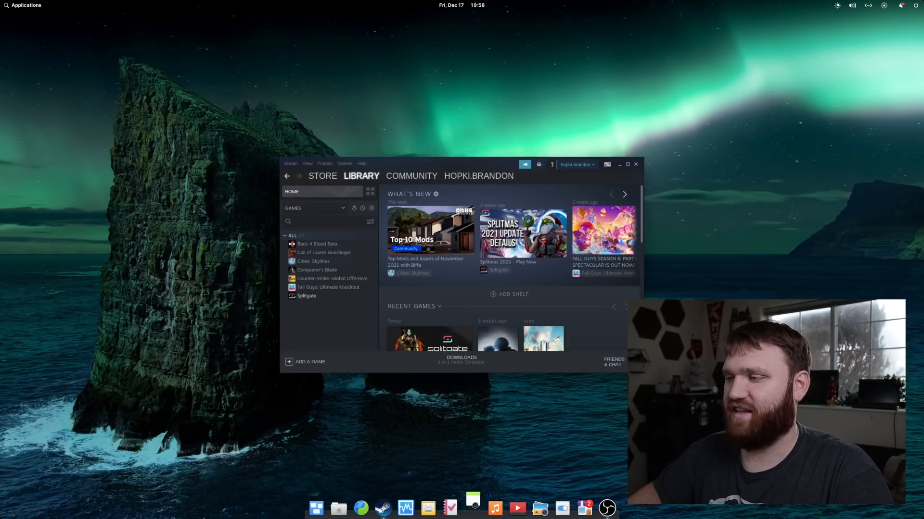
left_click(472, 508)
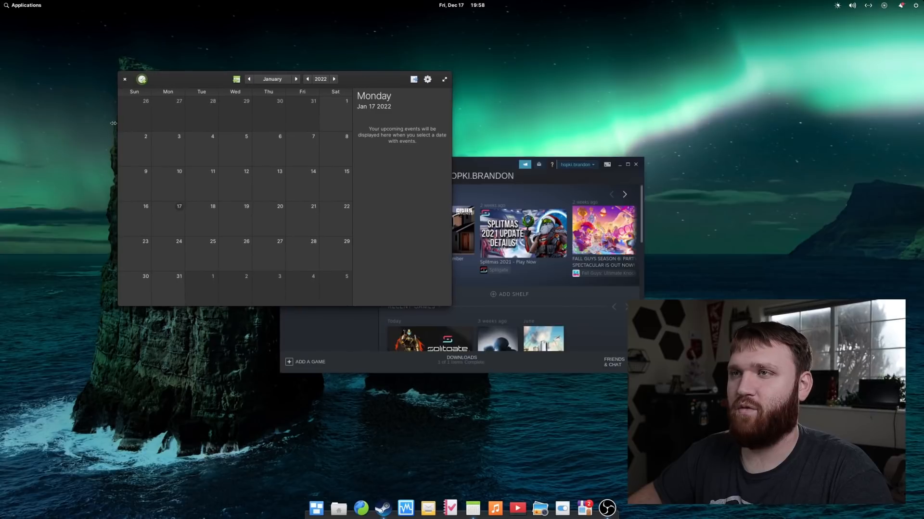
mouse_move(462, 197)
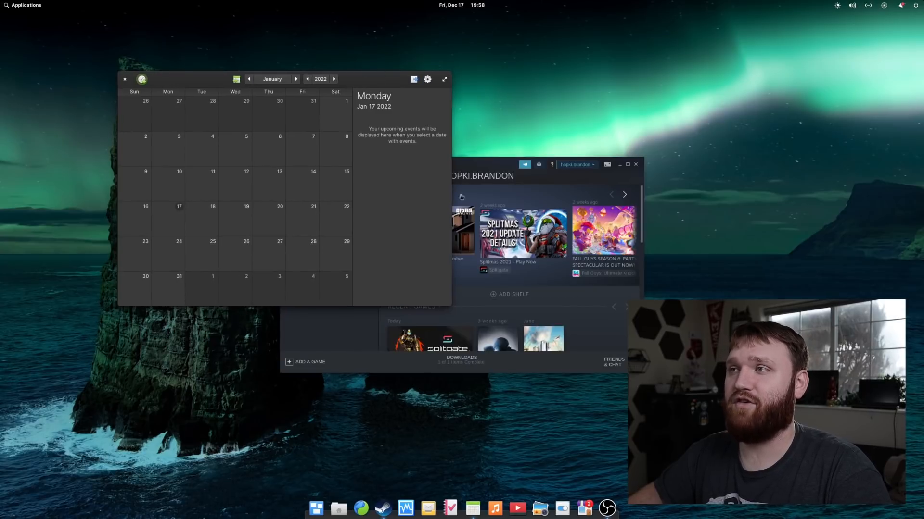
mouse_move(162, 155)
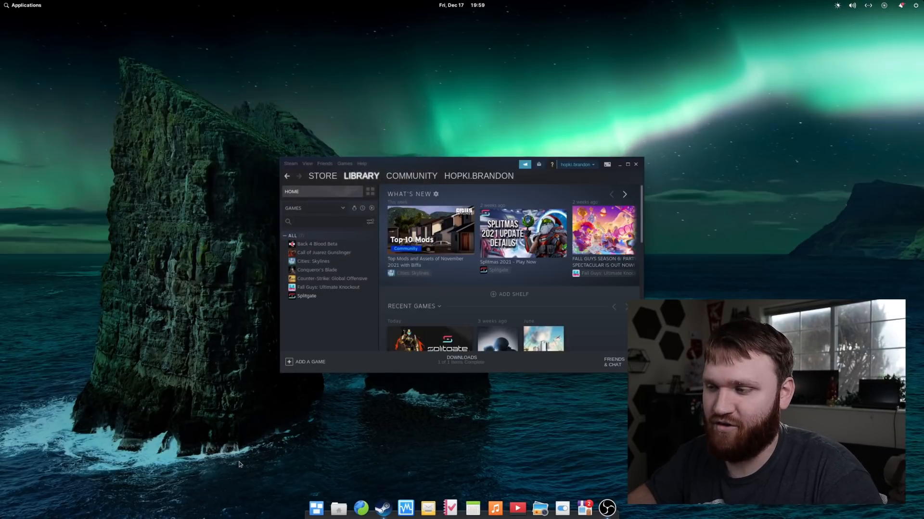
mouse_move(351, 428)
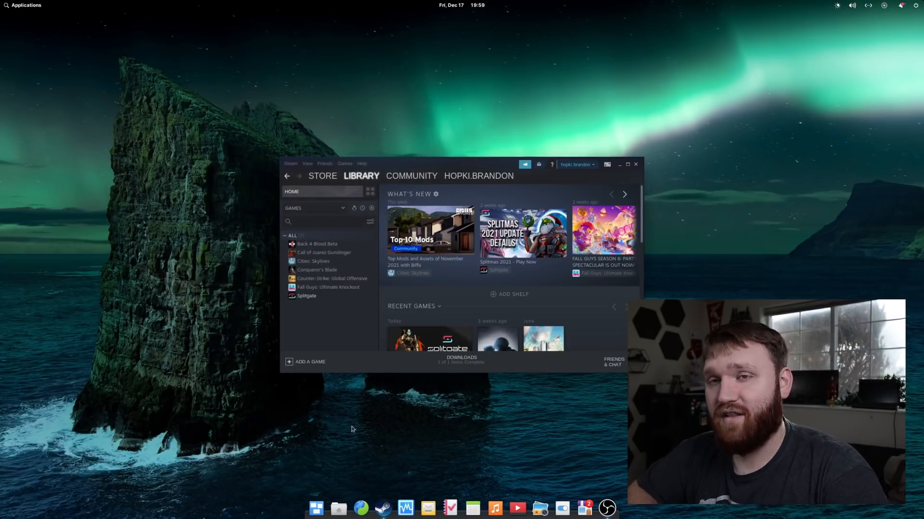